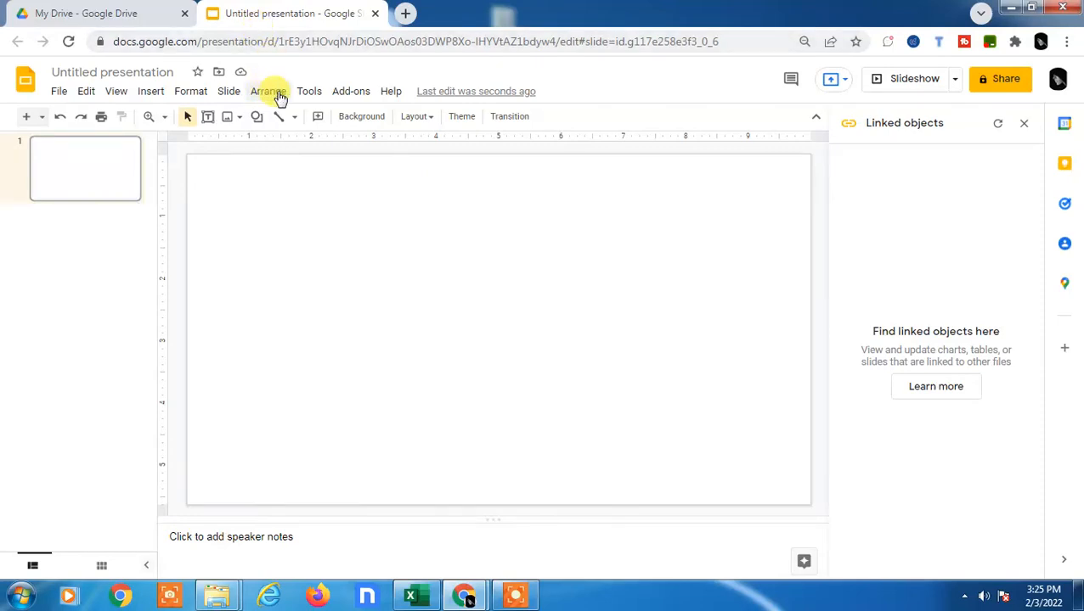
click(1024, 122)
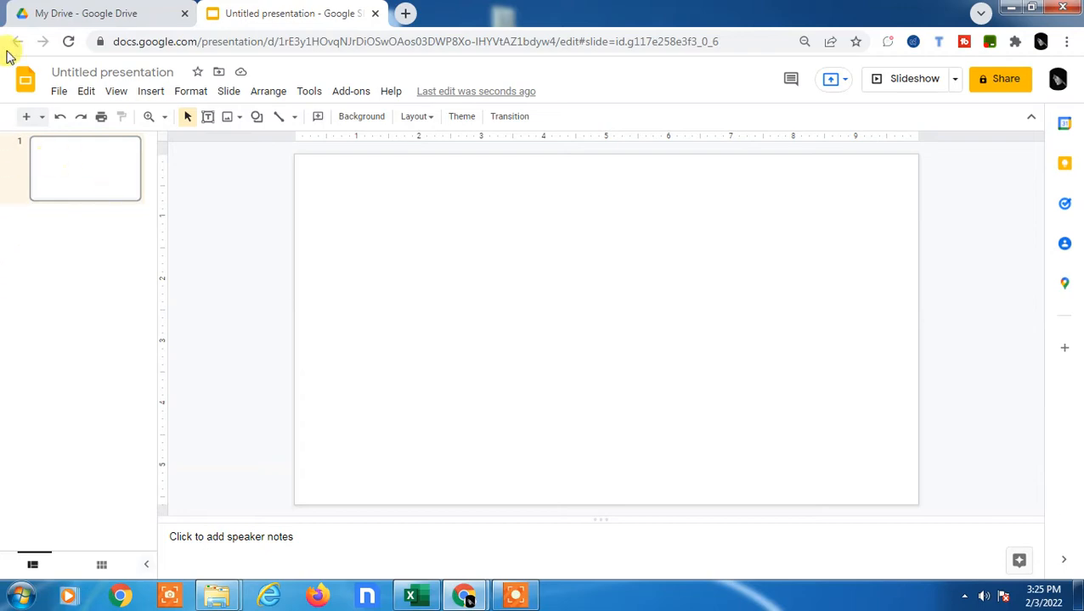
click(85, 13)
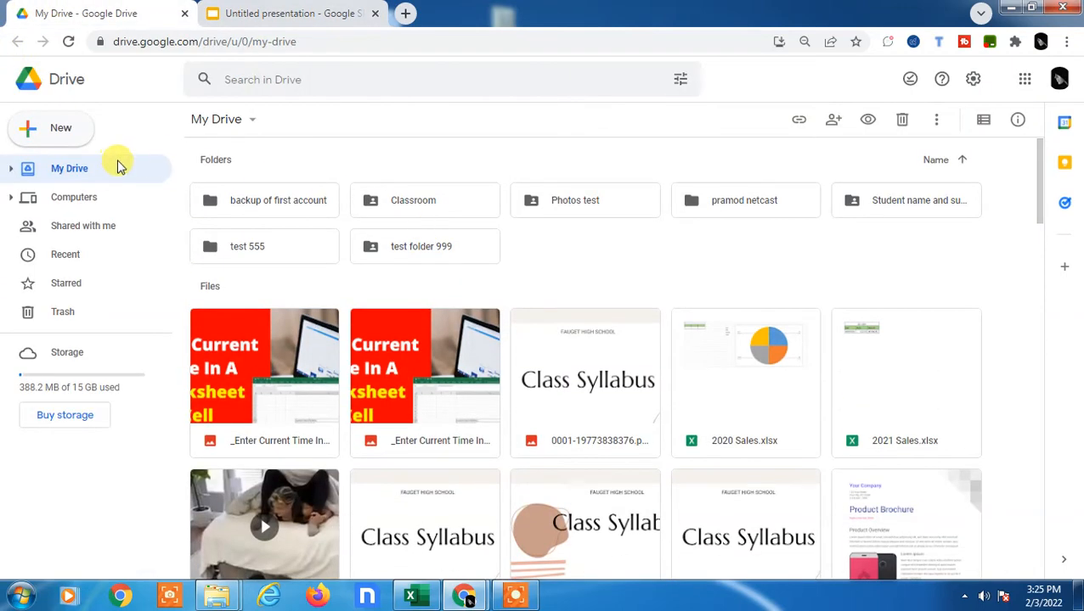
click(1059, 79)
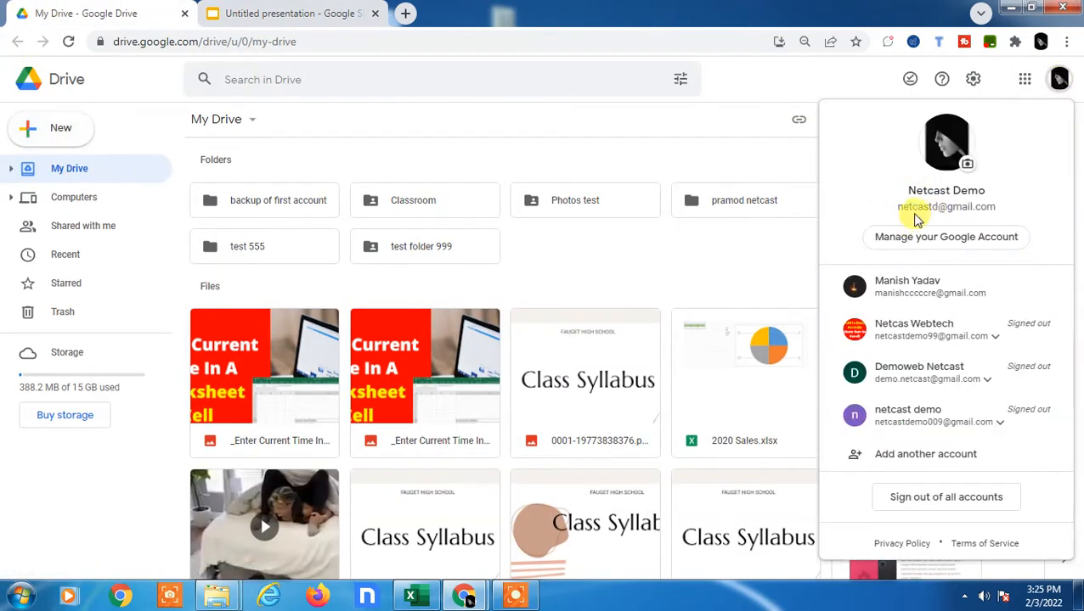
click(51, 128)
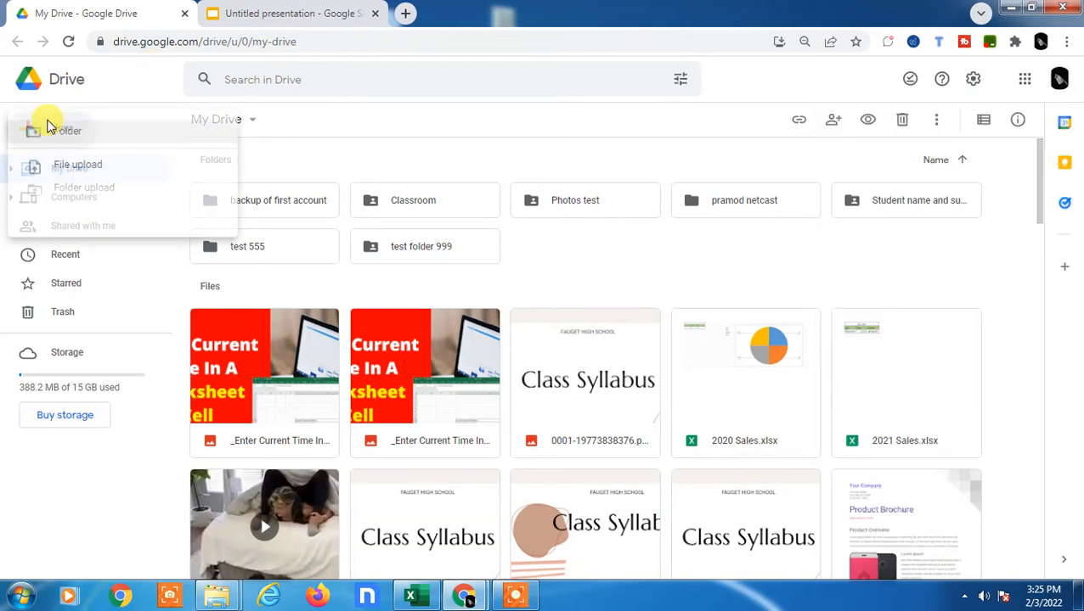
click(293, 13)
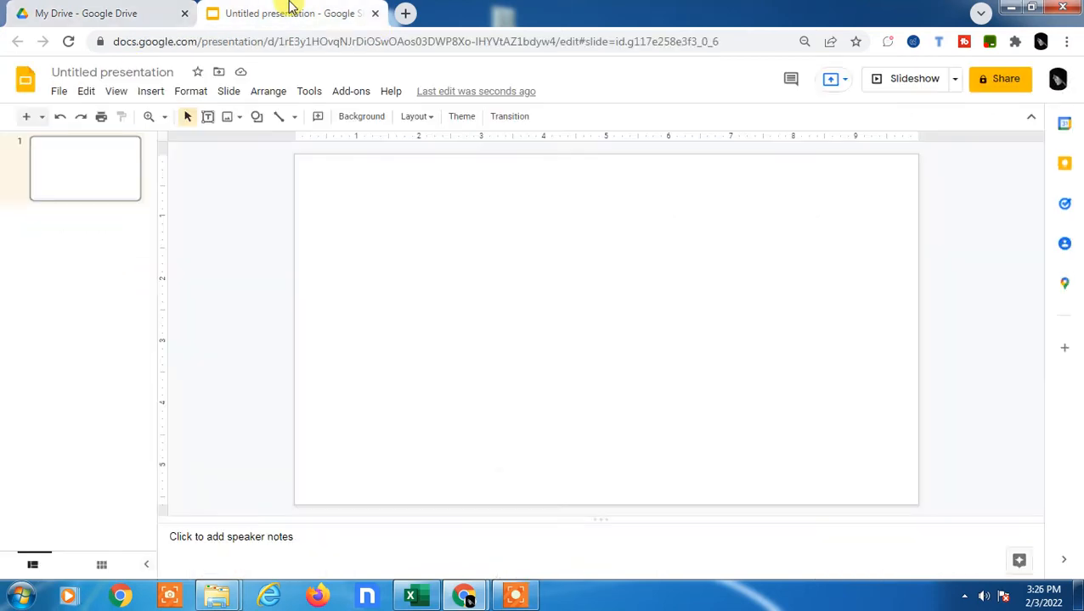
mouse_move(675, 258)
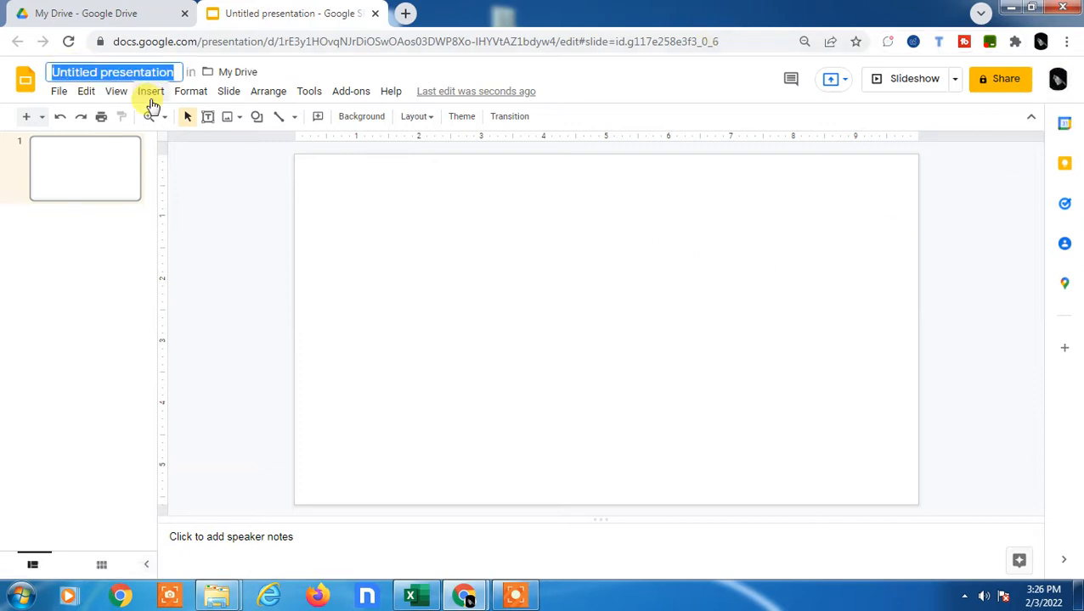
Name the presentation 'test pie chart'.
text(test p)
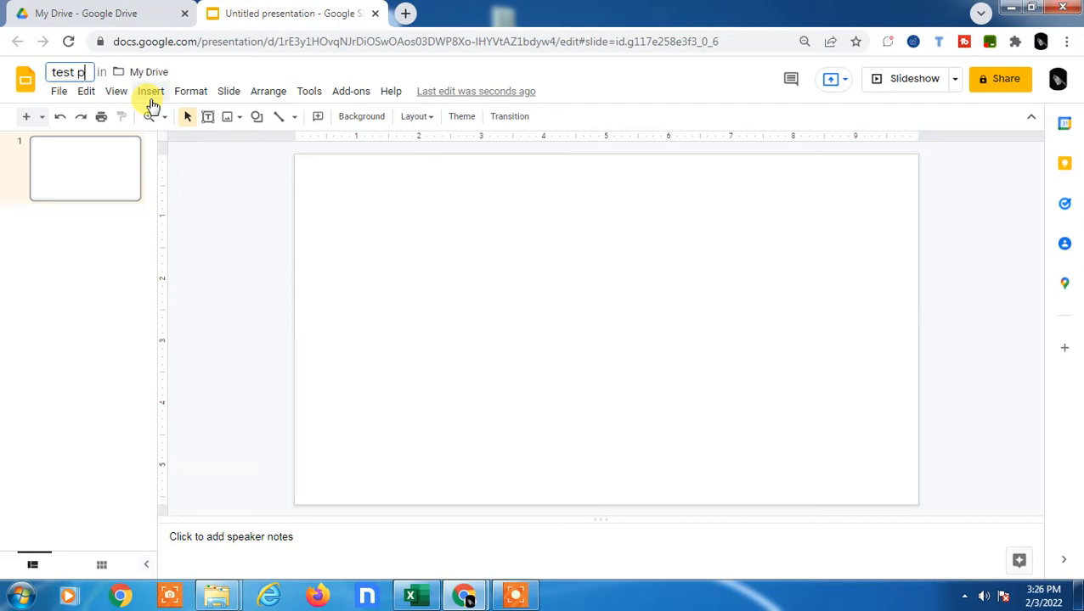
text(ie chart)
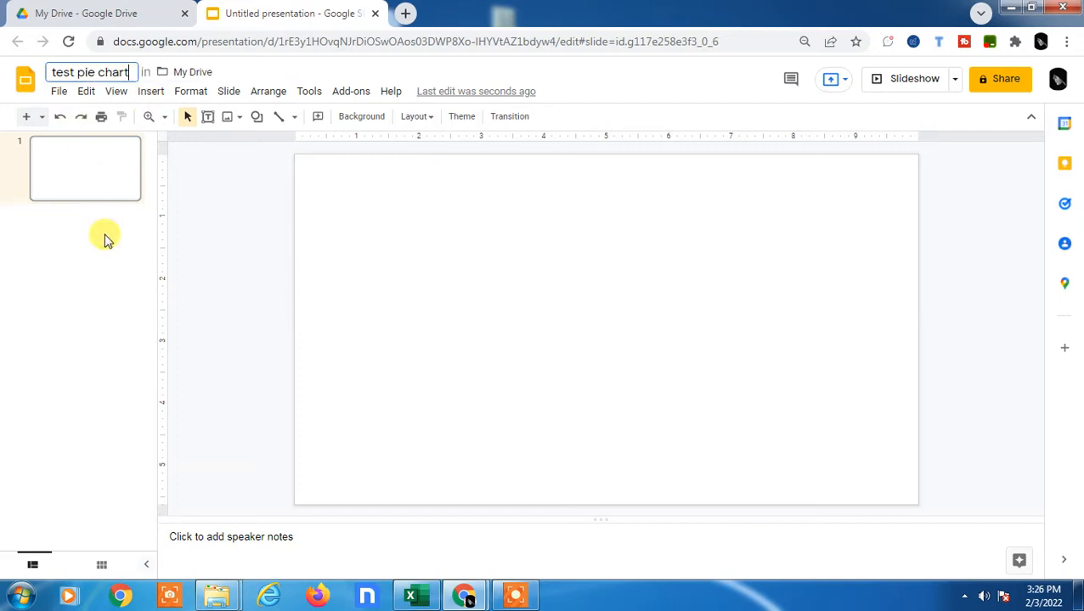
key(Return)
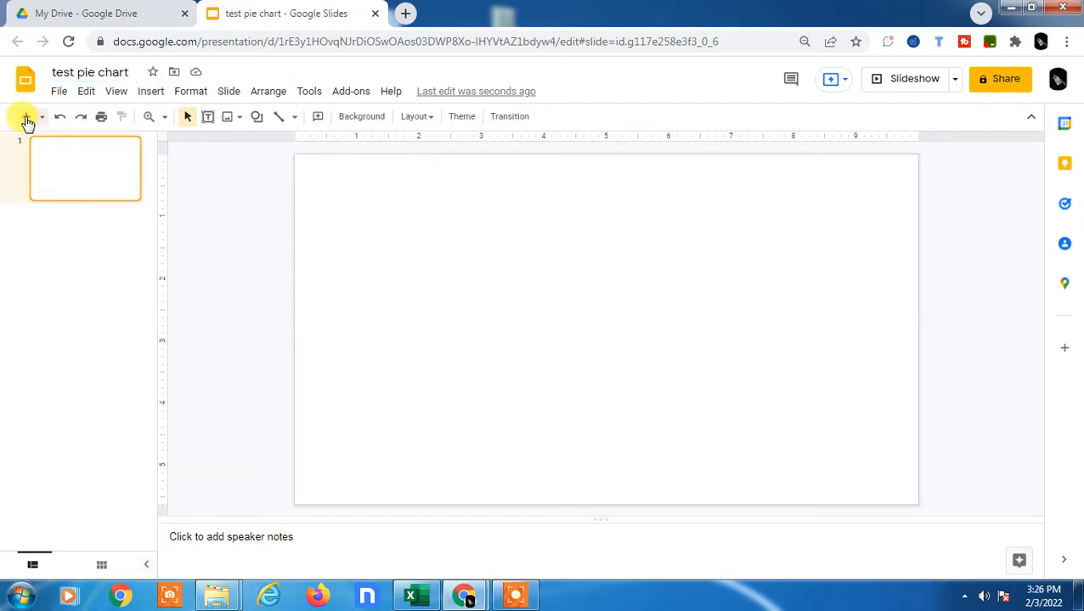
Add a slide, then go back to the first slide and delete its empty text box.
click(27, 116)
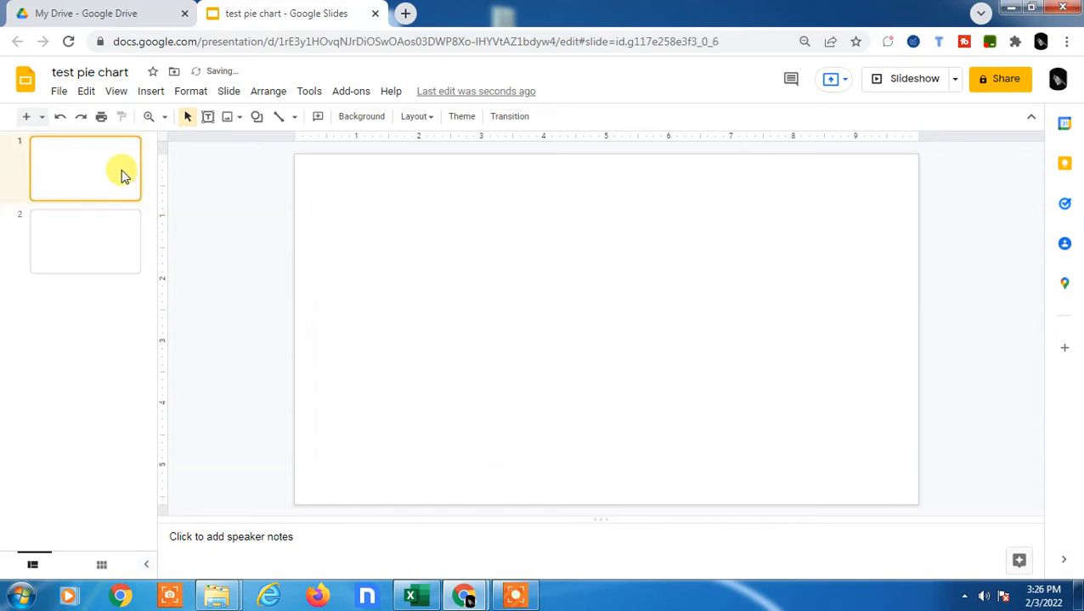
click(606, 204)
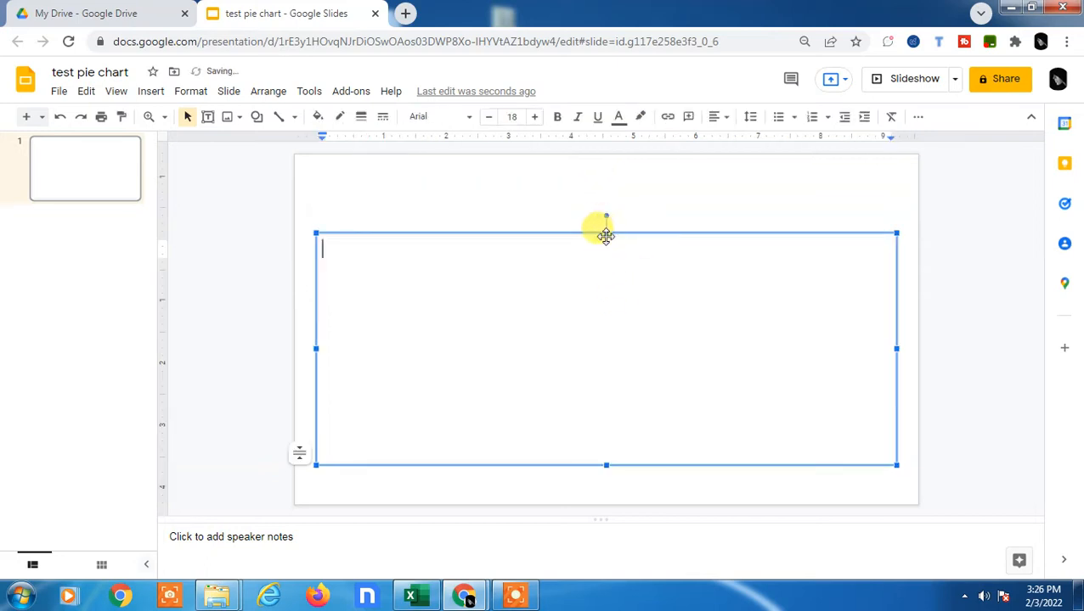
click(717, 228)
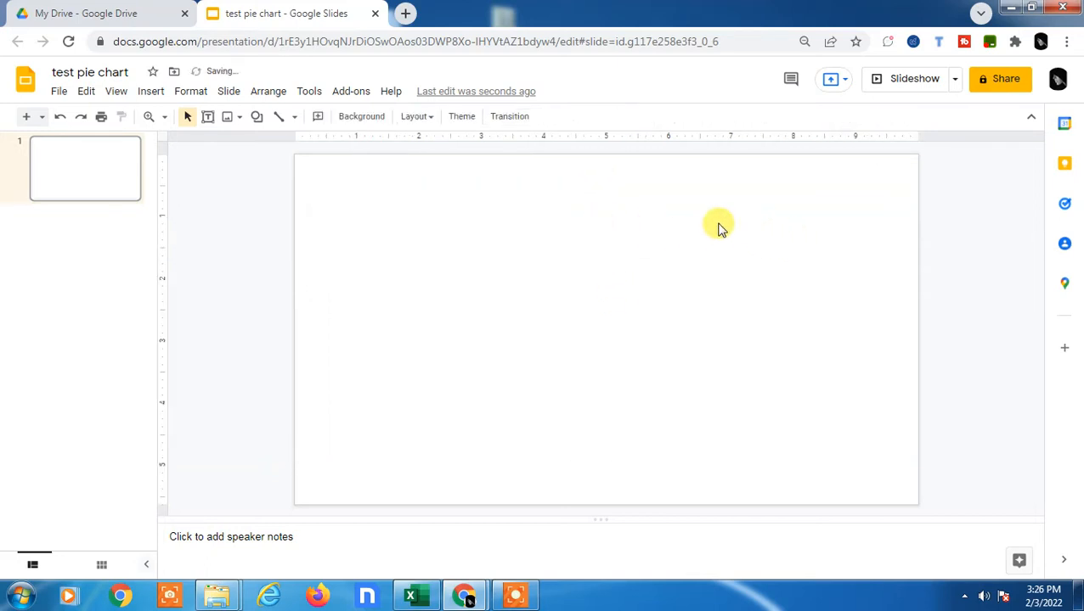
Insert a linked 'Points scored' pie chart from Insert > Chart onto the slide.
click(150, 91)
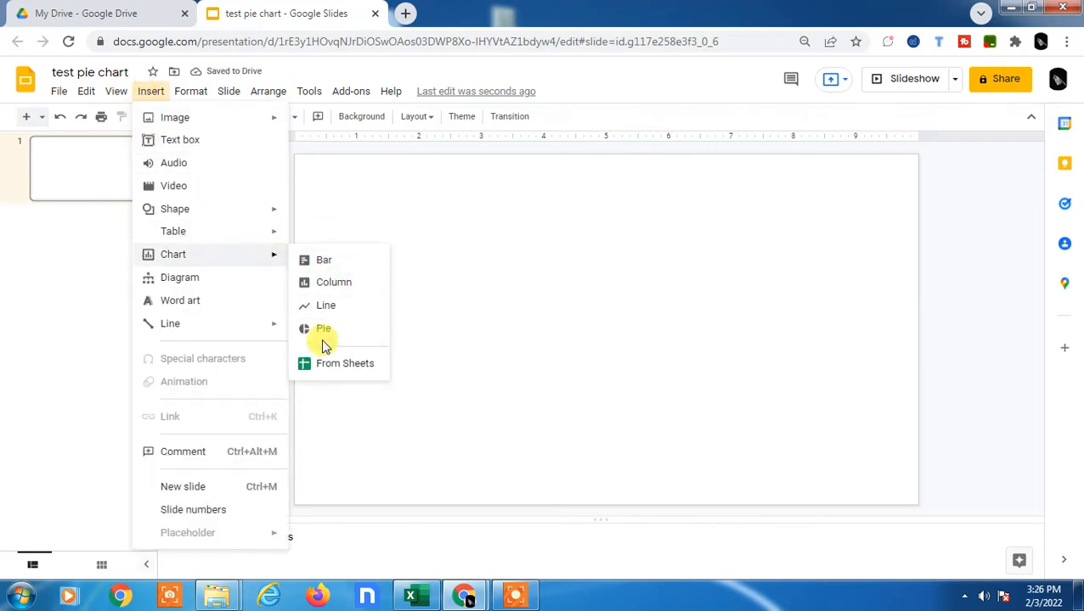
click(324, 329)
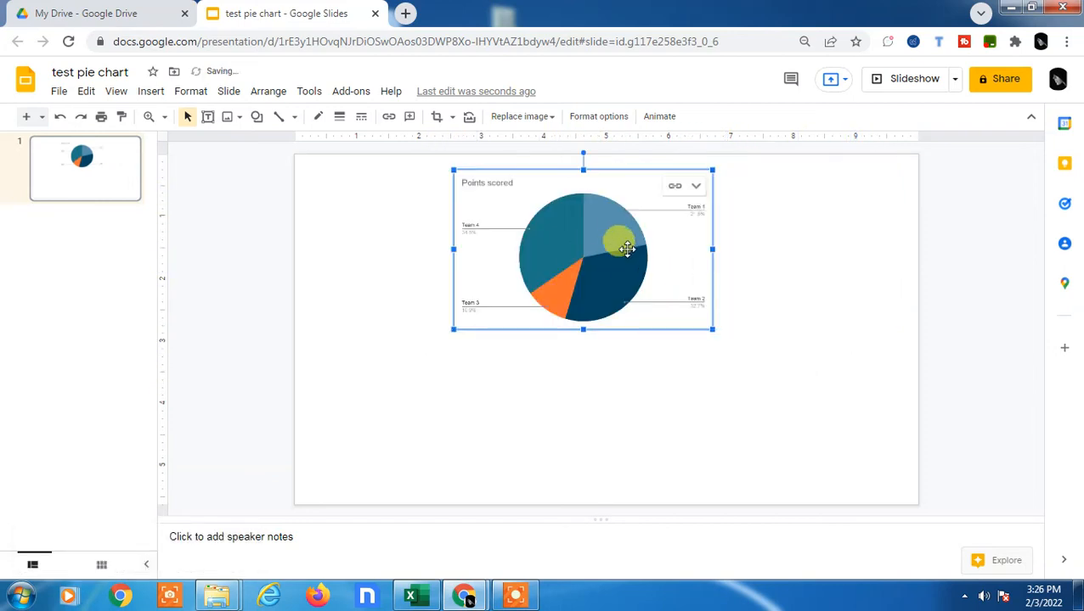
mouse_move(688, 186)
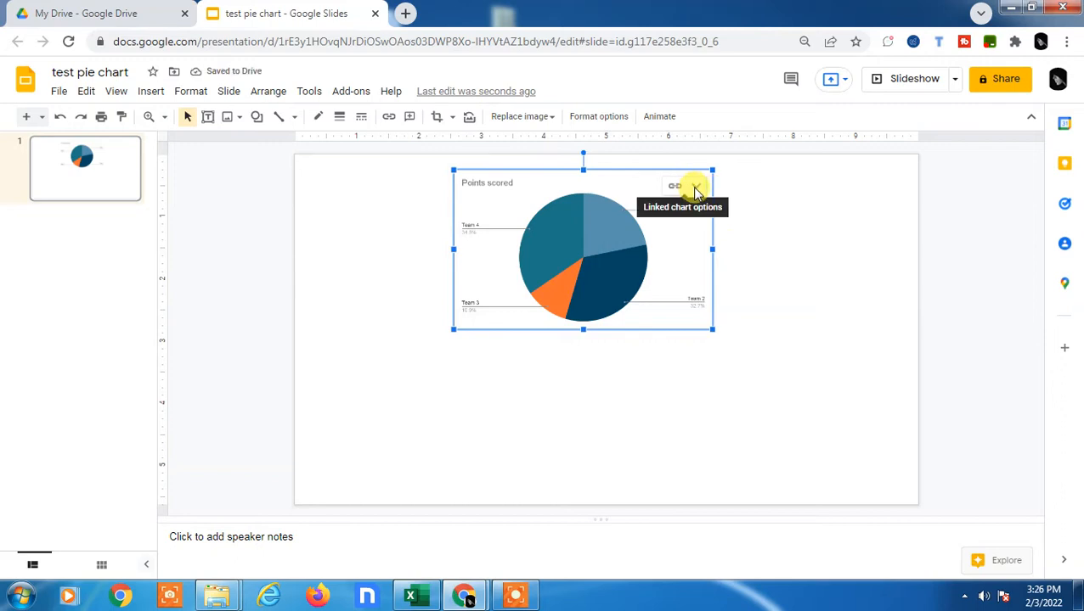
click(695, 185)
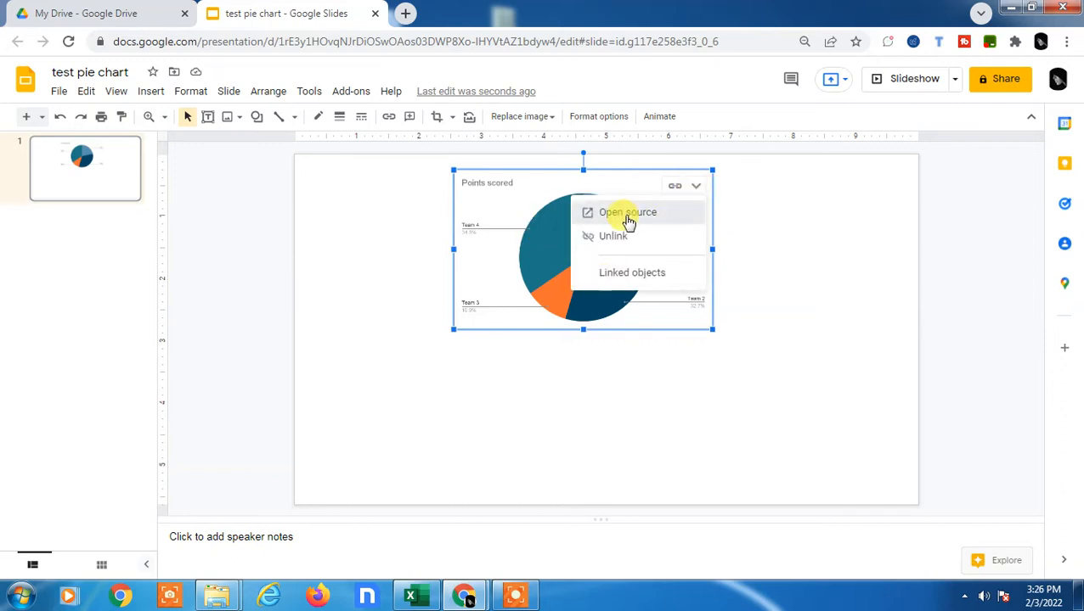
Open the chart's source spreadsheet 'test pie chart - Pie chart 1' in Google Sheets.
click(627, 212)
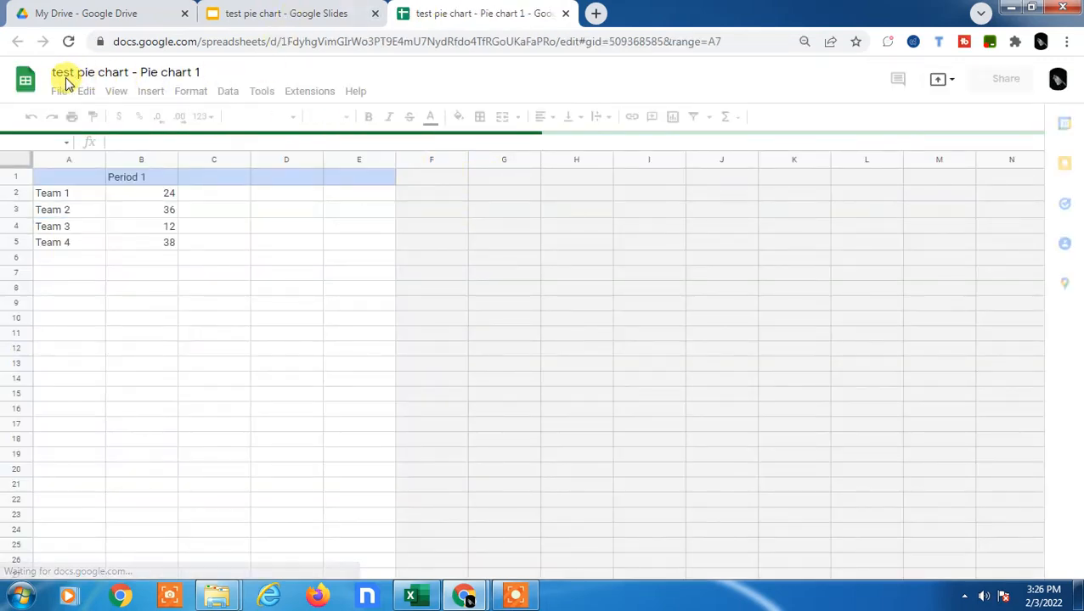
scroll(down, 3)
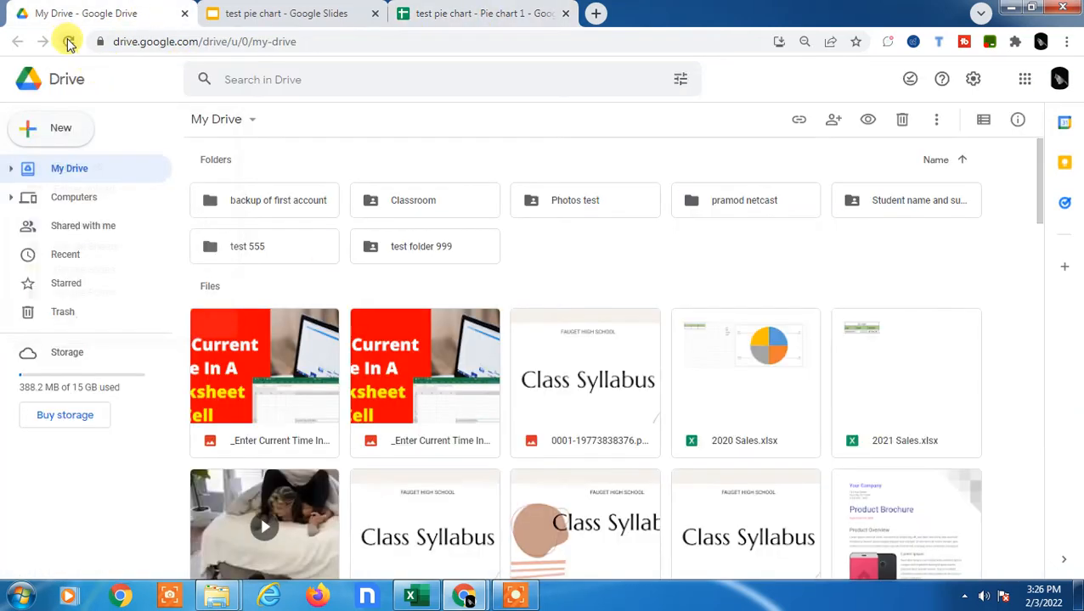
click(68, 40)
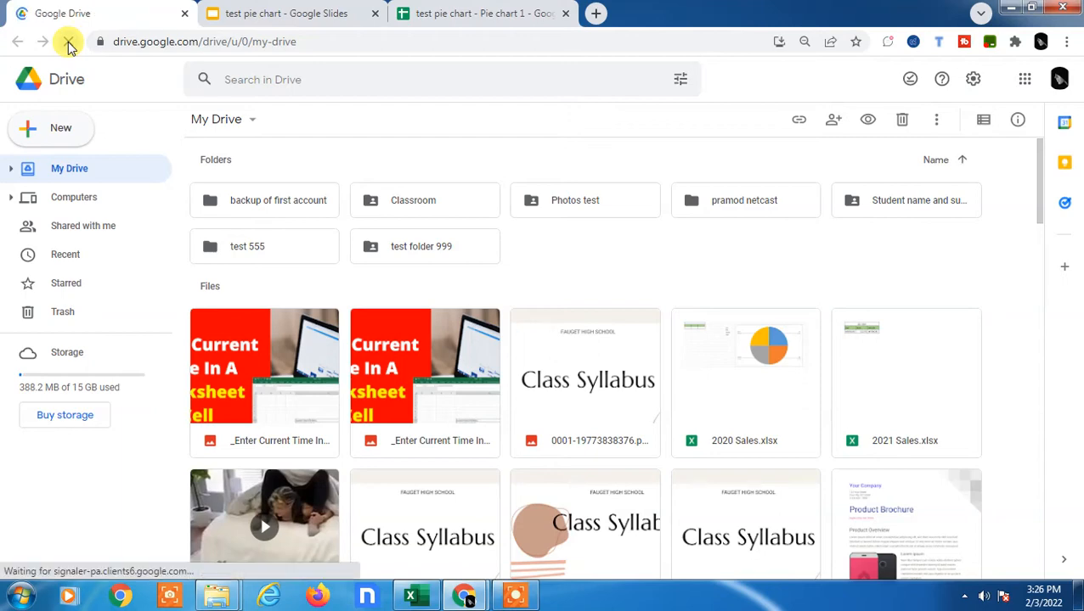
click(68, 42)
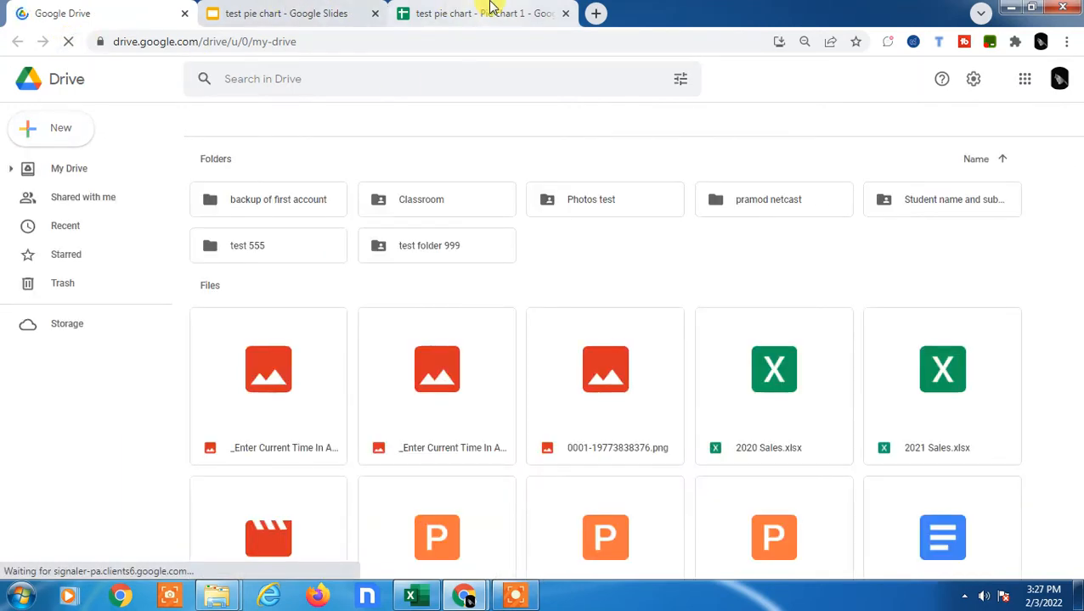
click(484, 13)
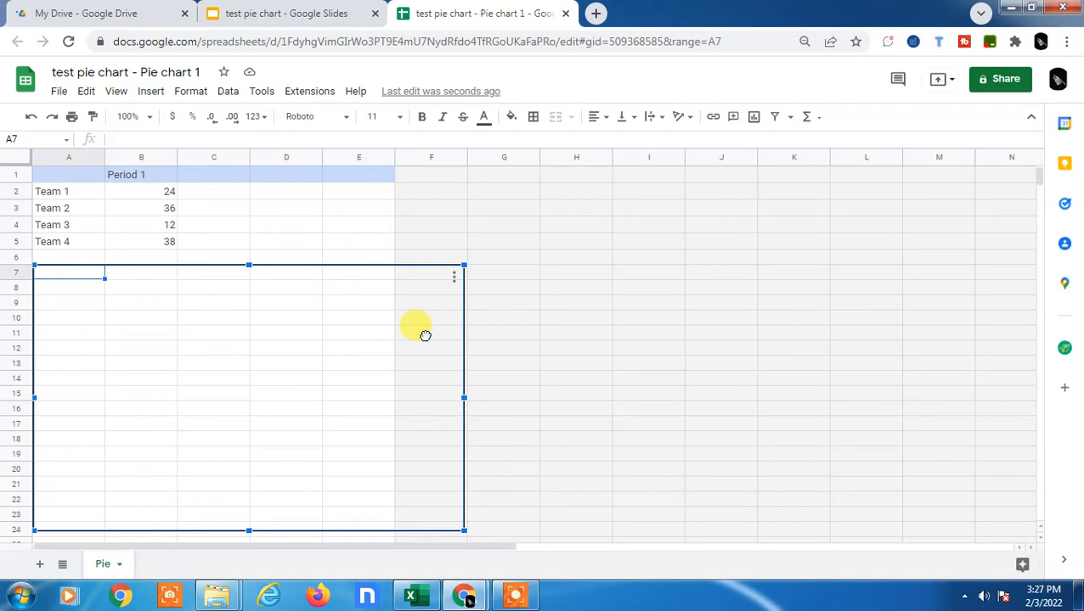
Move the chart beside the team data and delete the Period 1 header row.
drag(249, 399, 708, 327)
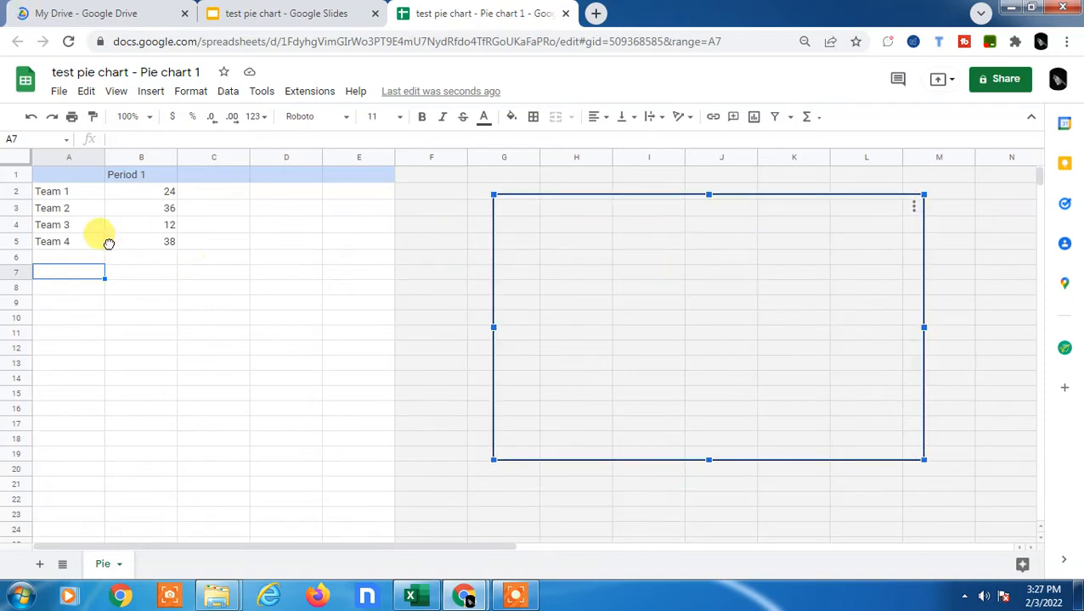
click(69, 191)
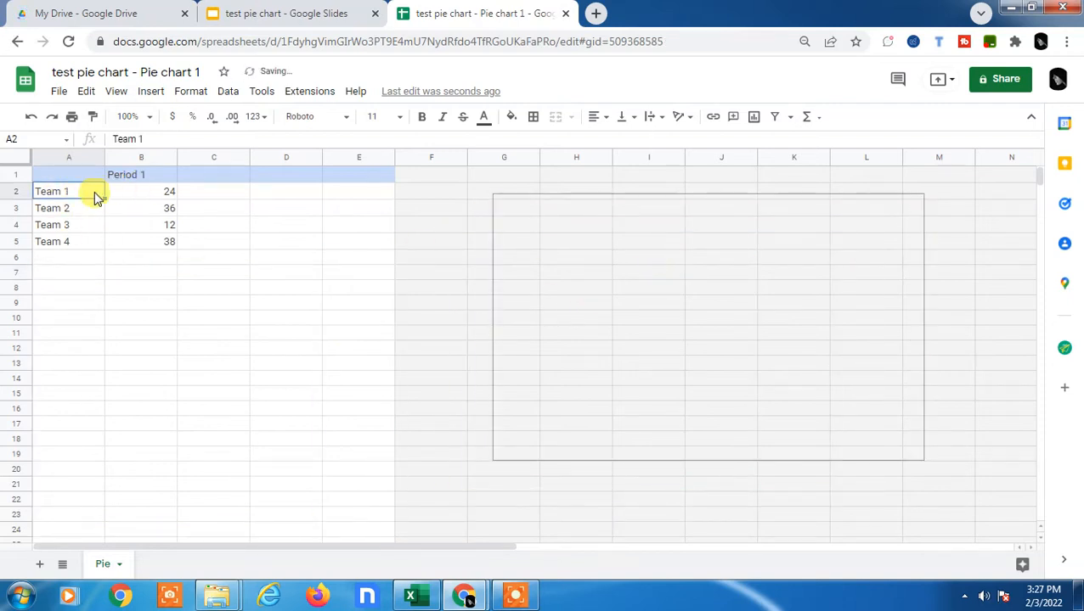
click(141, 174)
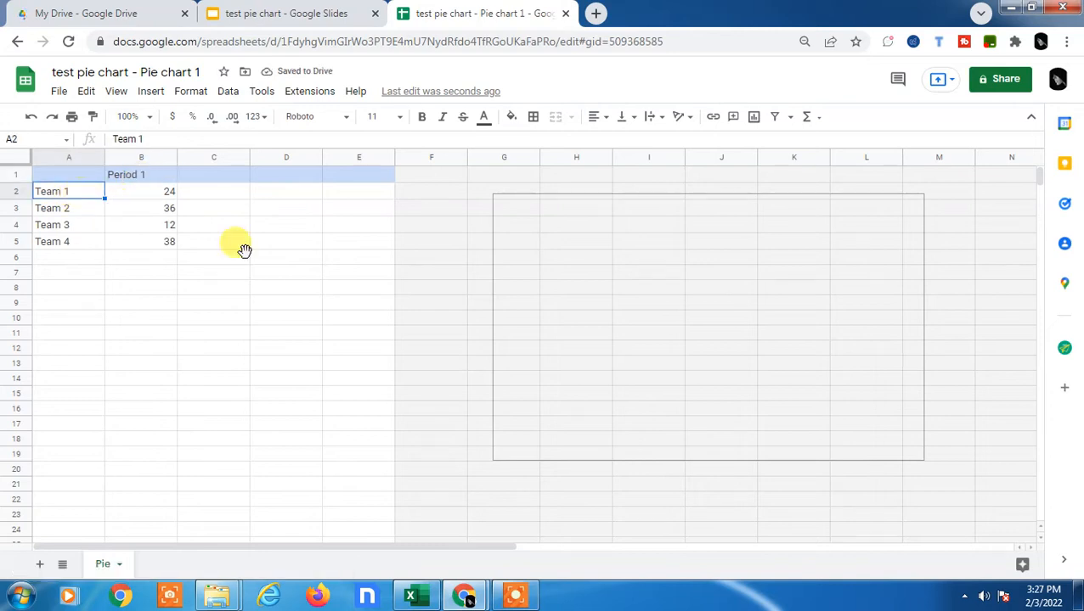
mouse_move(371, 286)
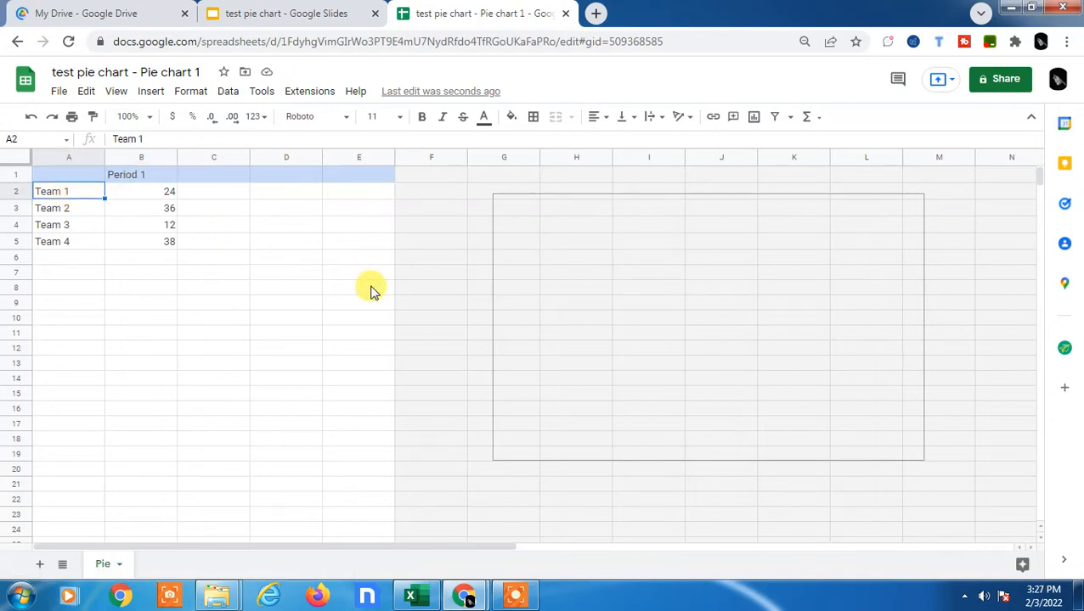
click(69, 174)
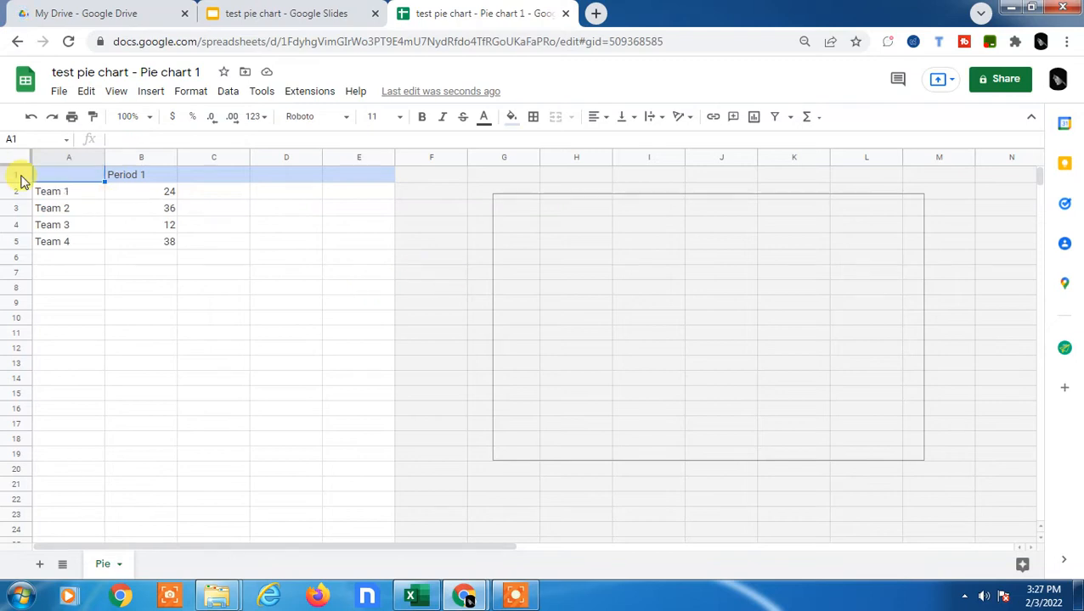
right_click(21, 174)
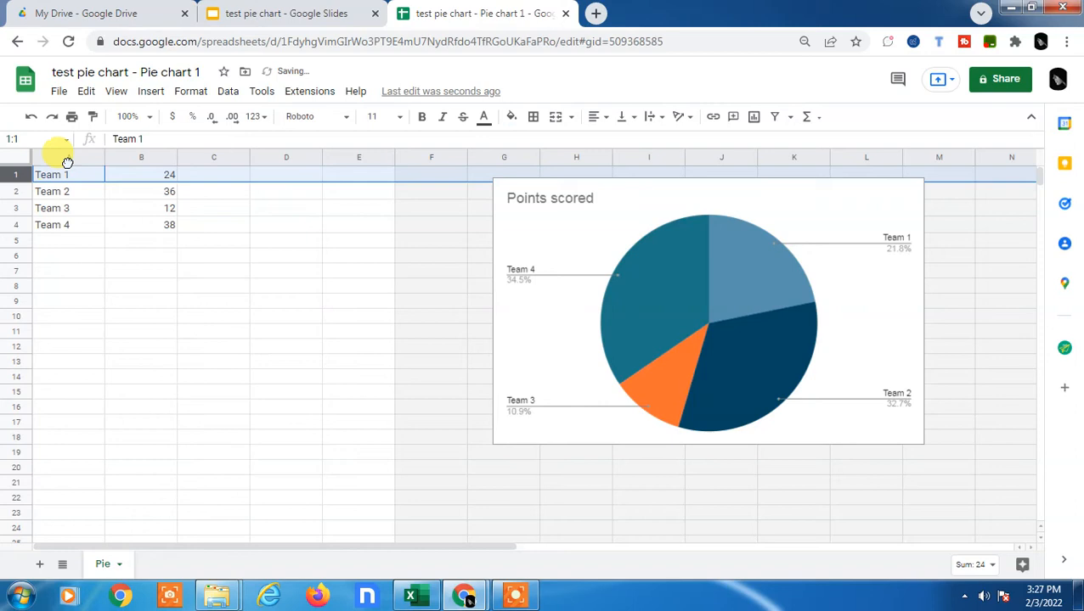
click(68, 174)
text(Name)
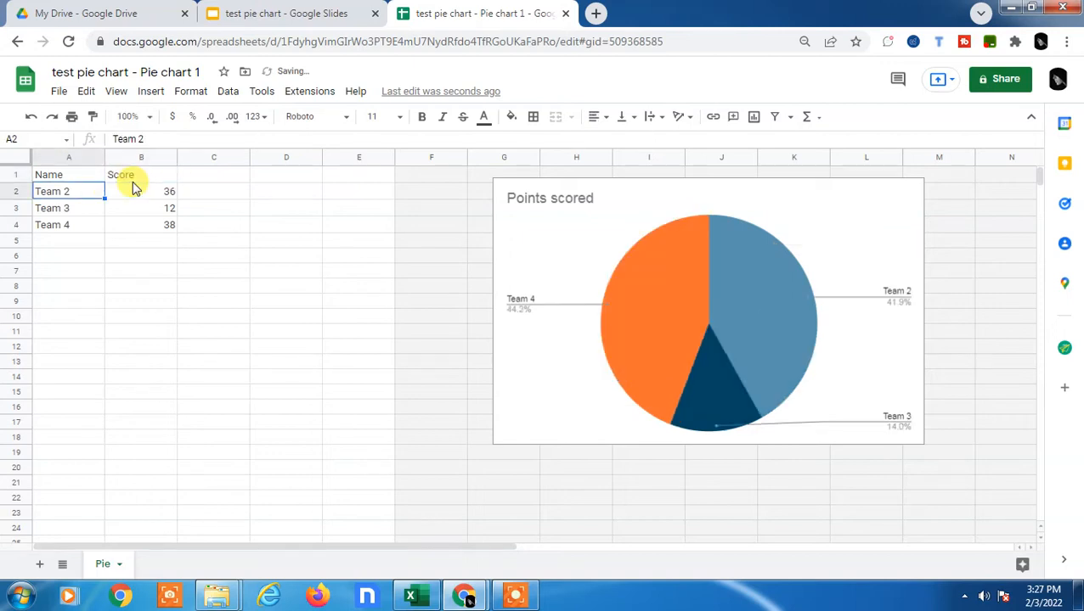
Rename the teams to Mark, Jolly and KArsh, and add trajan scoring 12.
text(Mark)
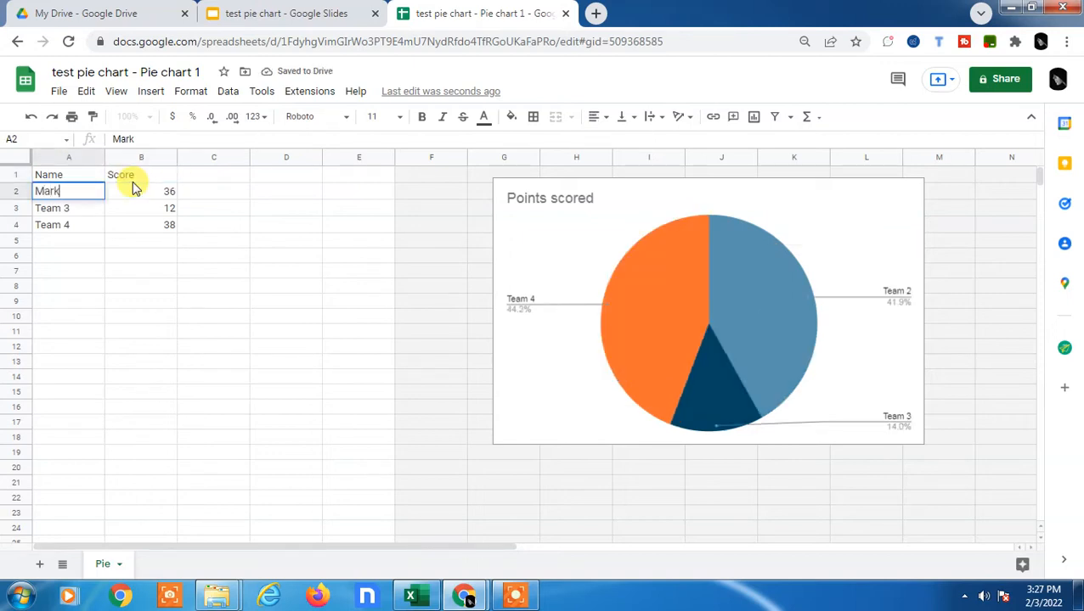
key(enter)
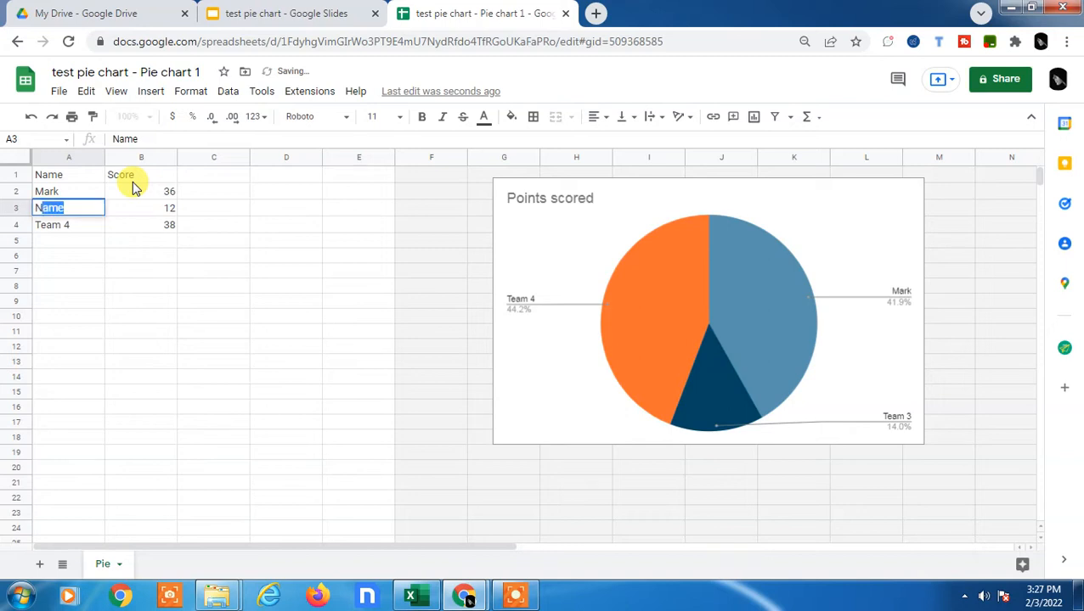
text(Jolly)
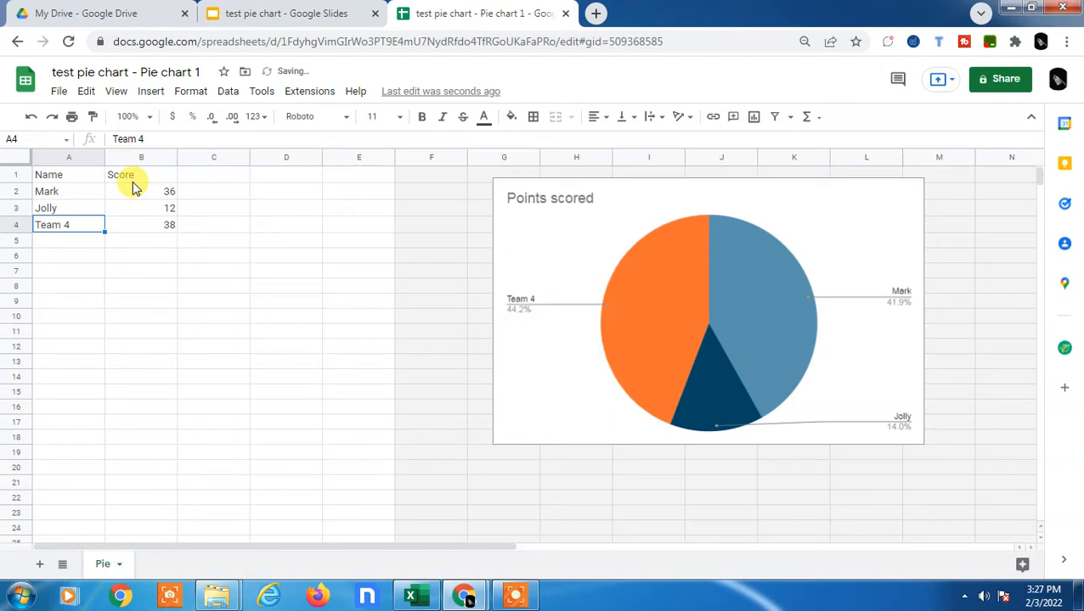
text(KArsh)
click(69, 240)
text(tra)
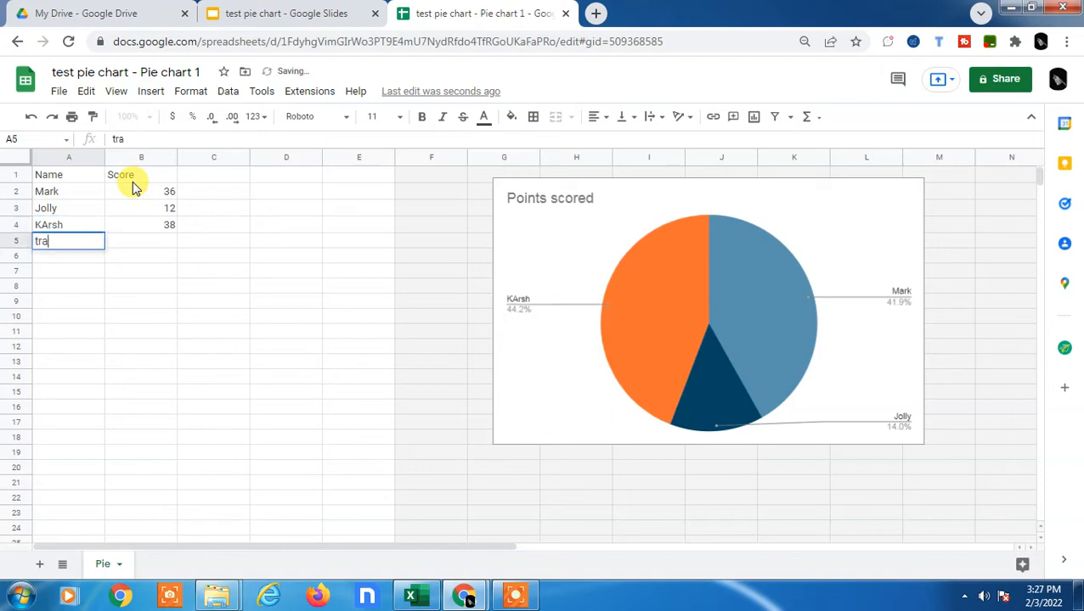
text(jan)
click(141, 241)
text(12)
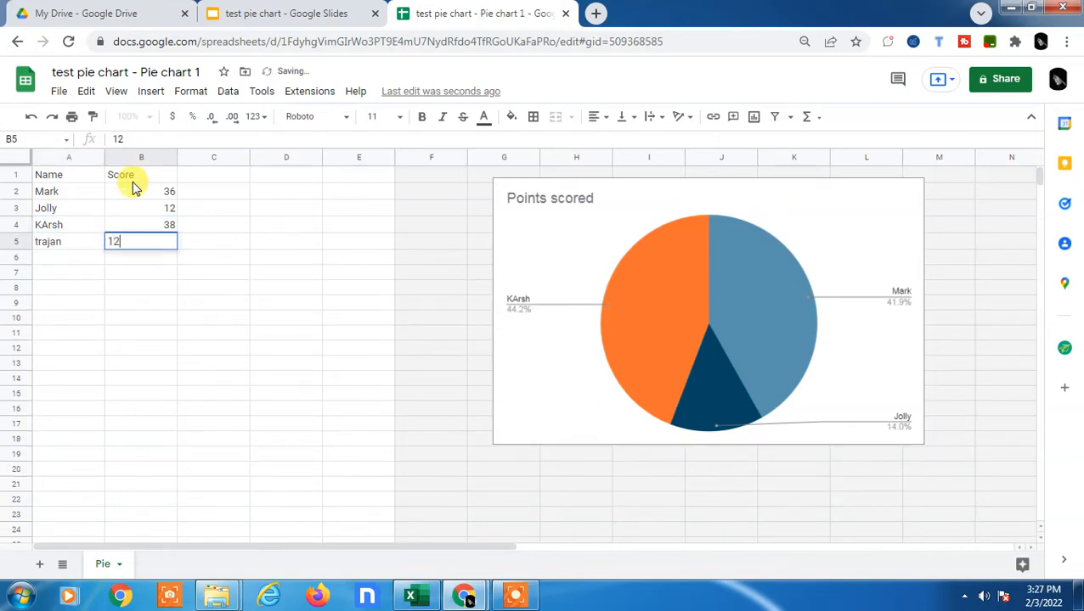
key(Return)
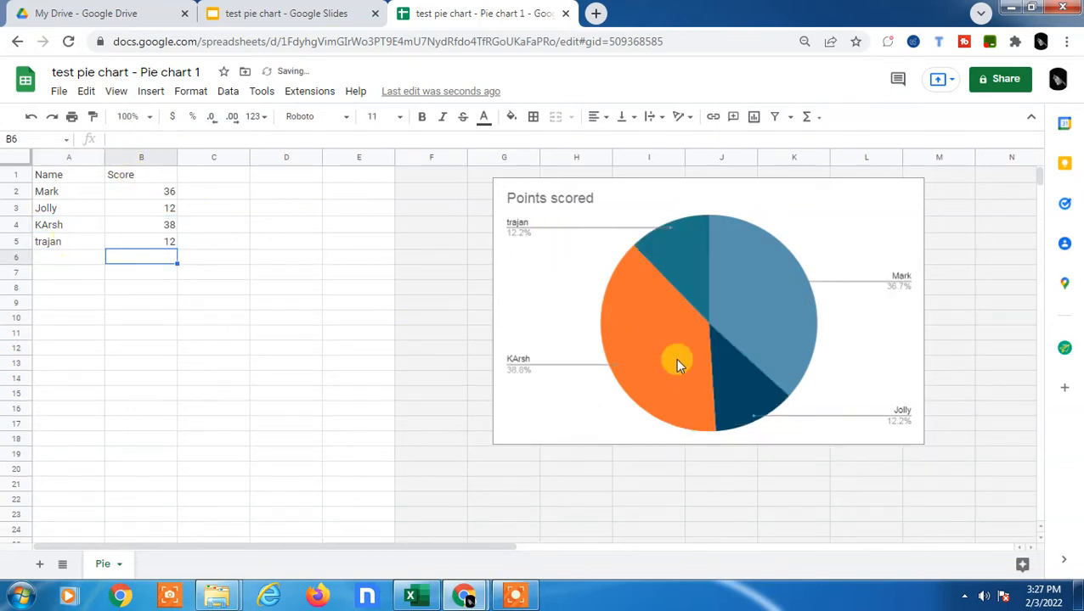
Select the names and scores, then open the pie chart's editor.
drag(68, 191, 68, 224)
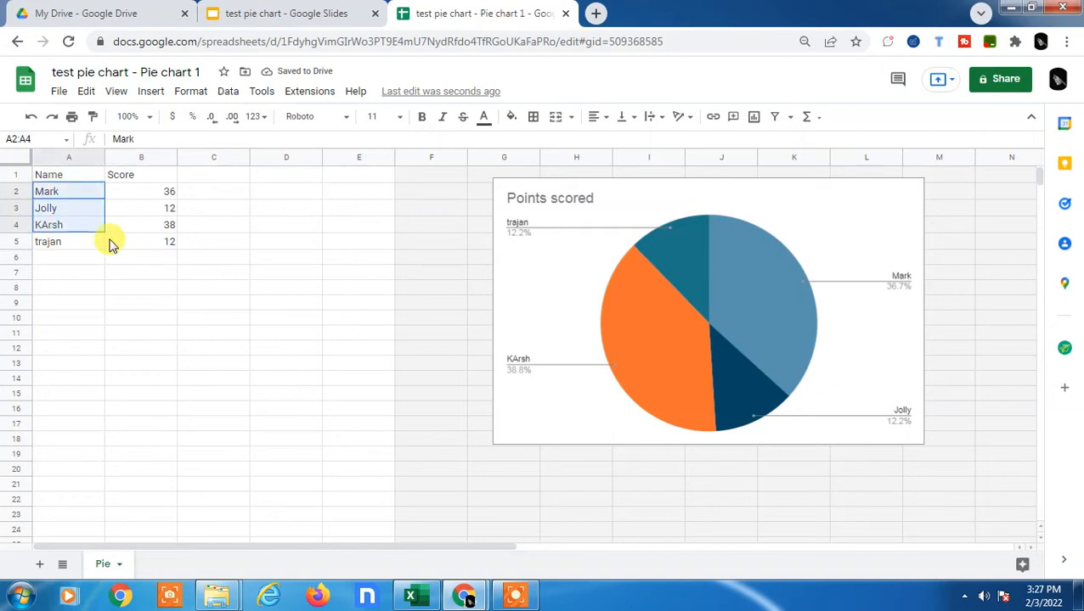
drag(110, 241, 327, 263)
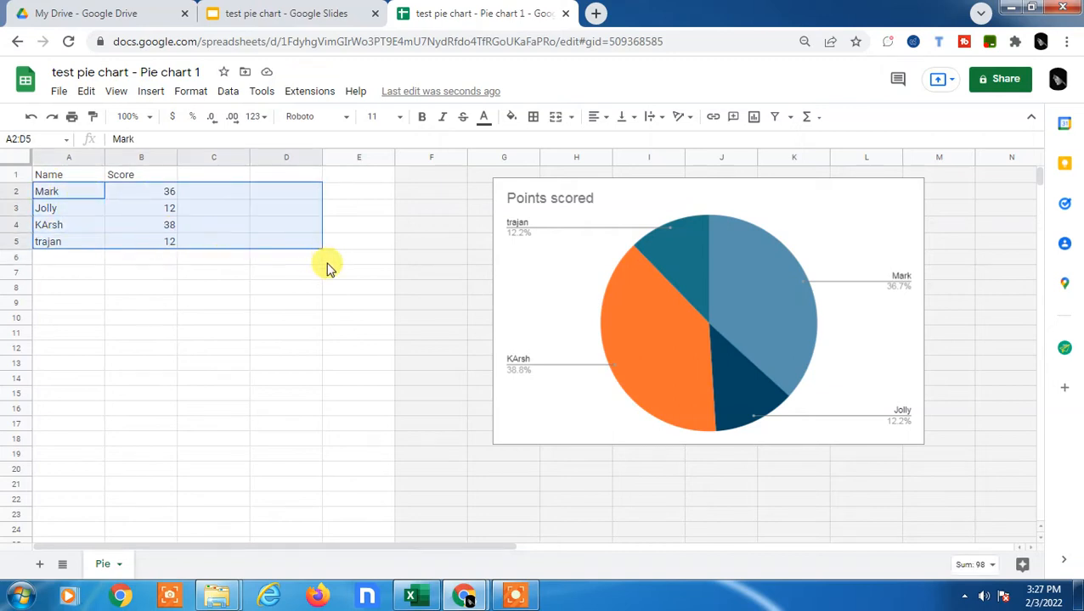
drag(327, 270, 331, 365)
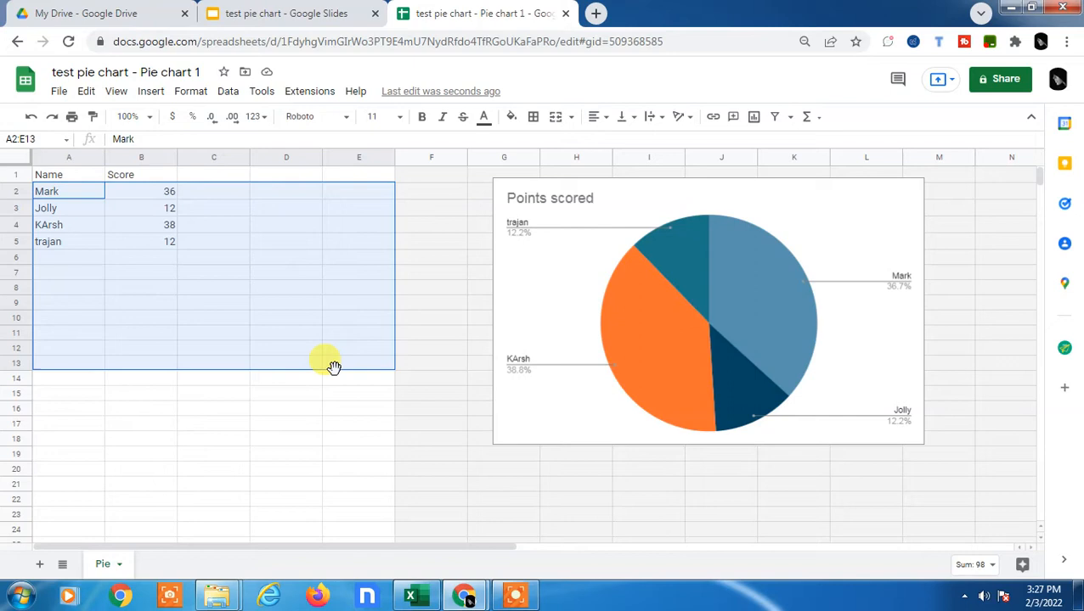
mouse_move(635, 281)
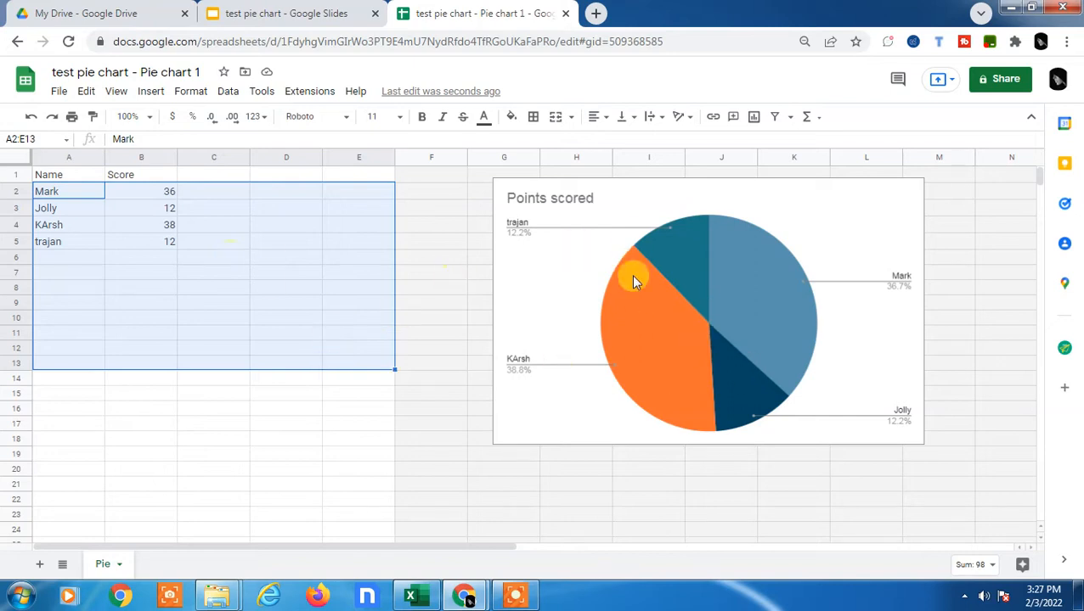
click(915, 187)
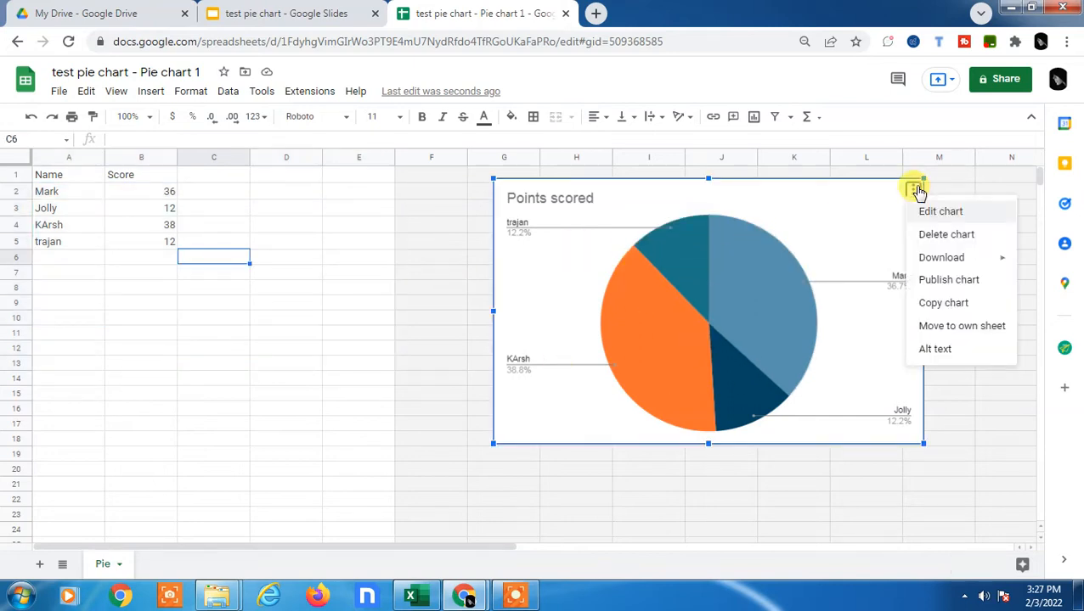
click(958, 211)
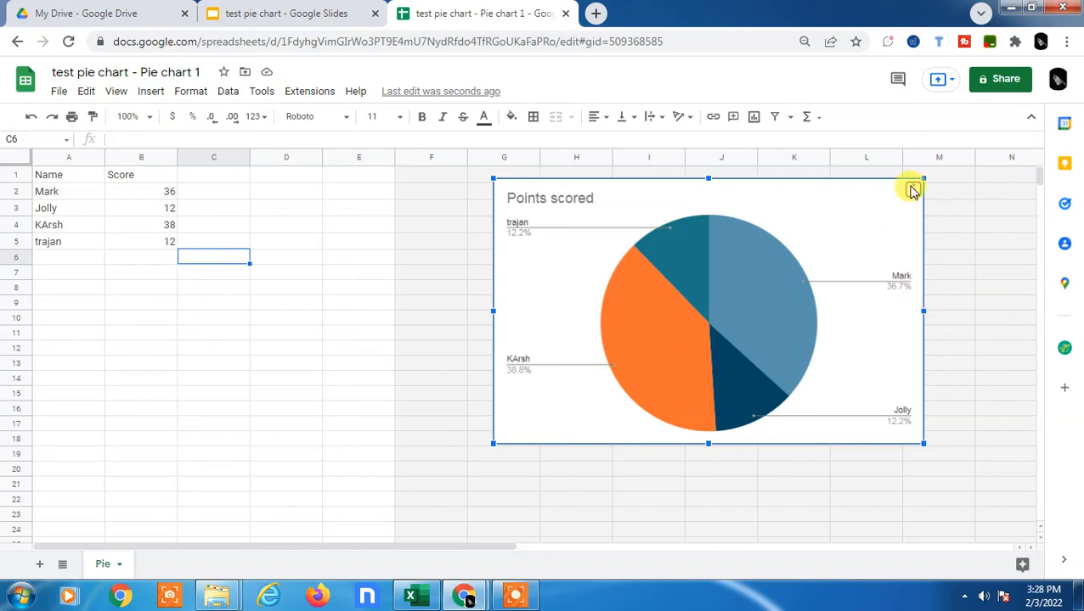
mouse_move(913, 189)
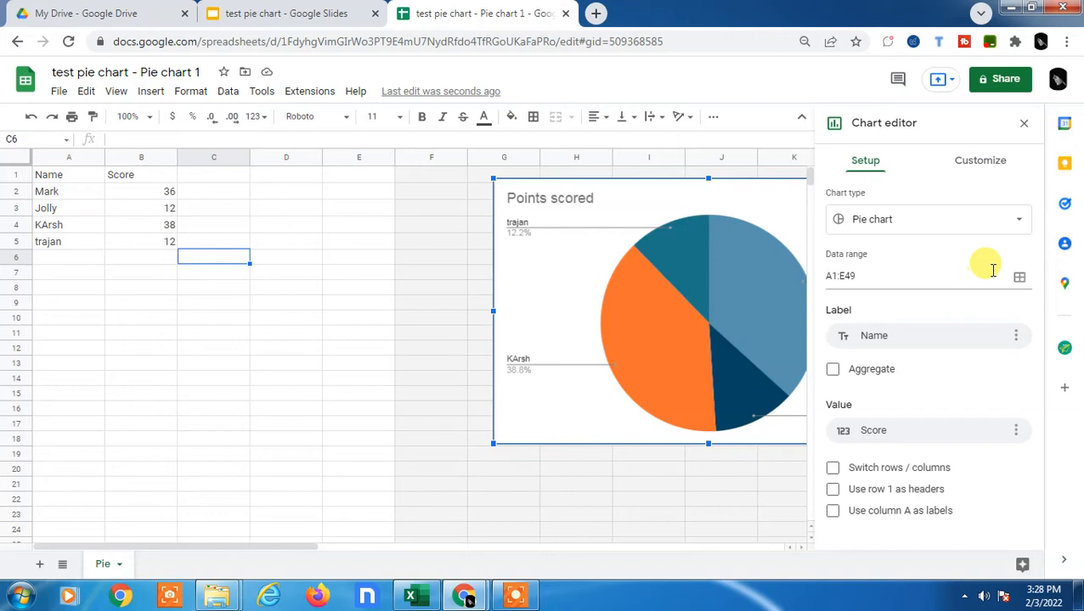
Set the chart's data range to A2:B5.
click(1019, 277)
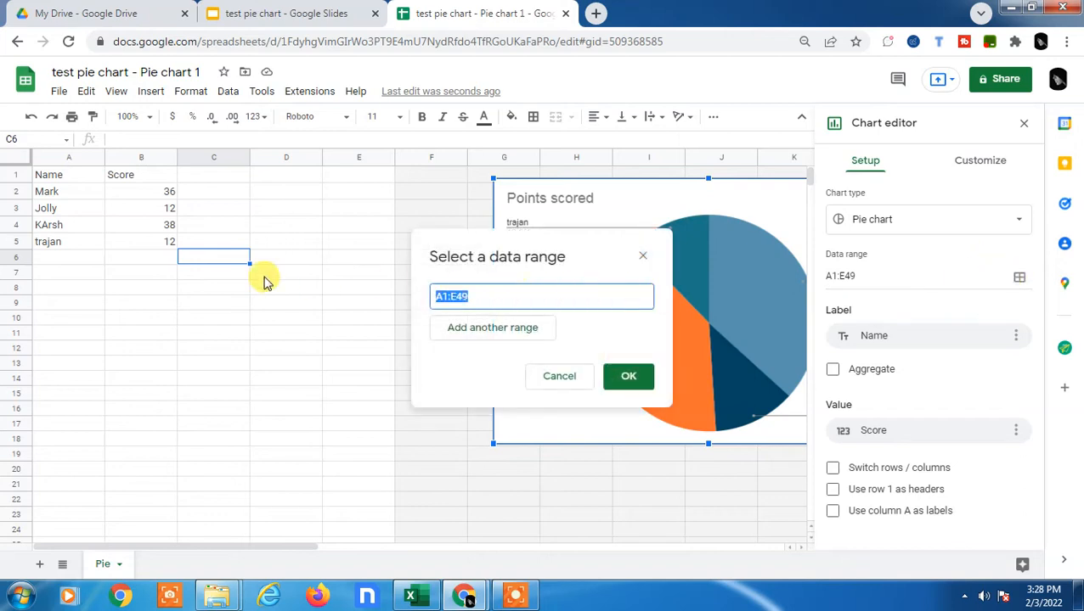
drag(68, 191, 68, 208)
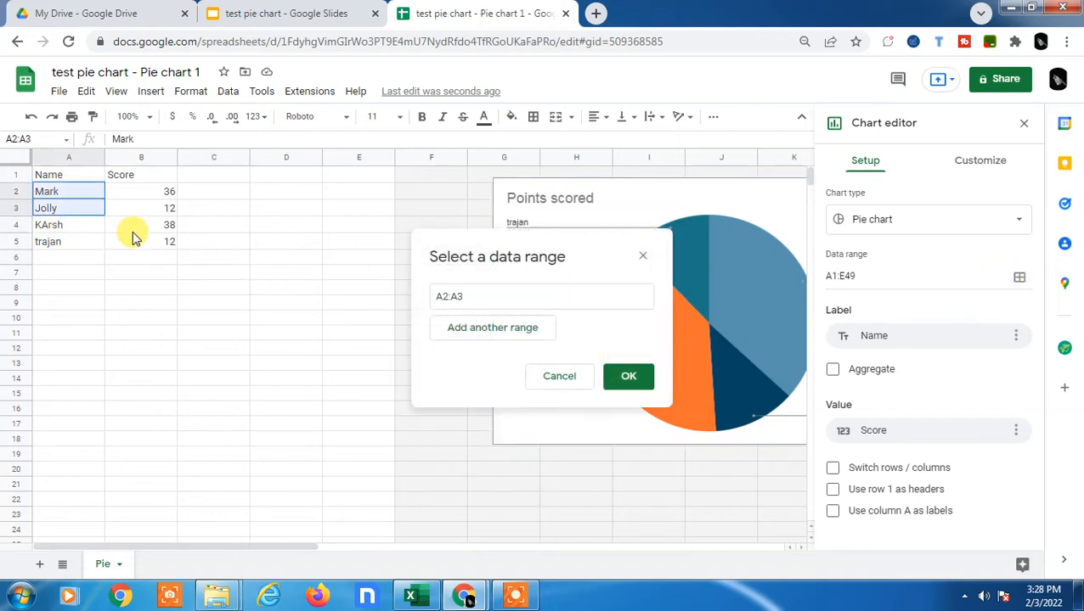
drag(68, 191, 225, 348)
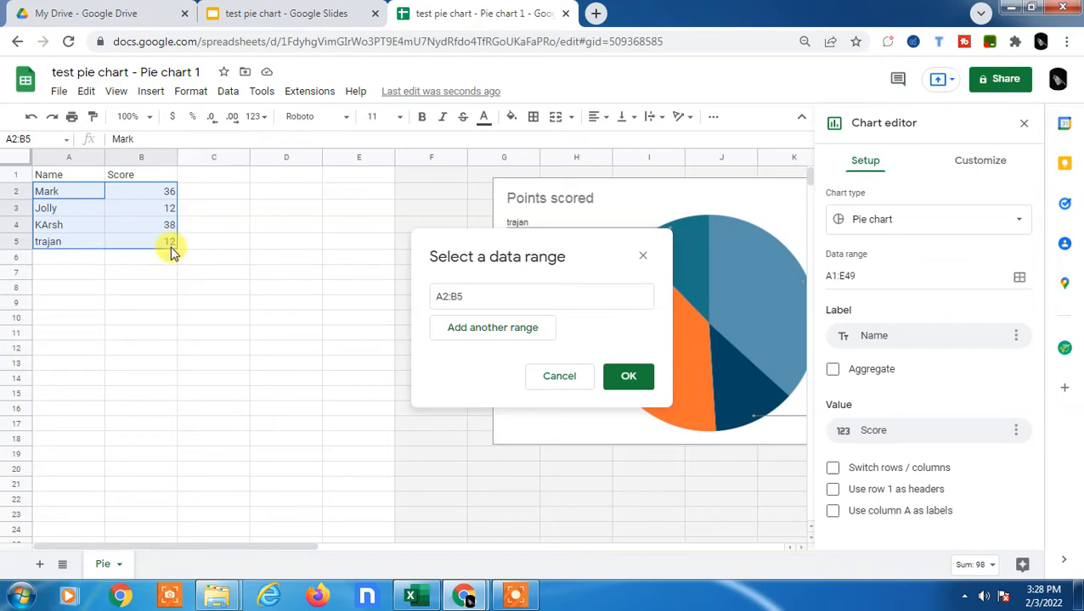
mouse_move(66, 174)
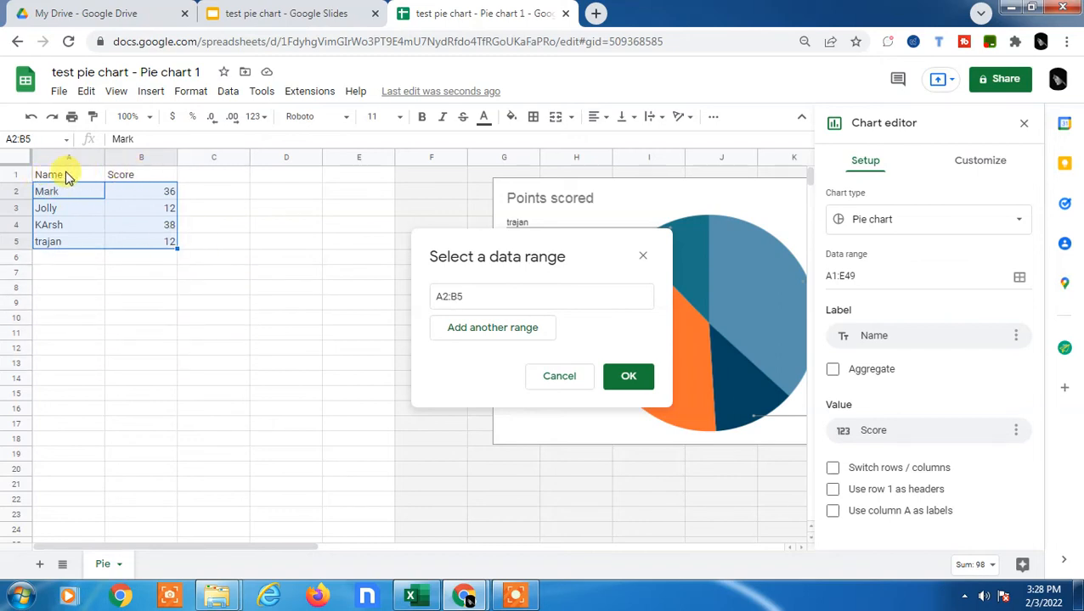
click(68, 175)
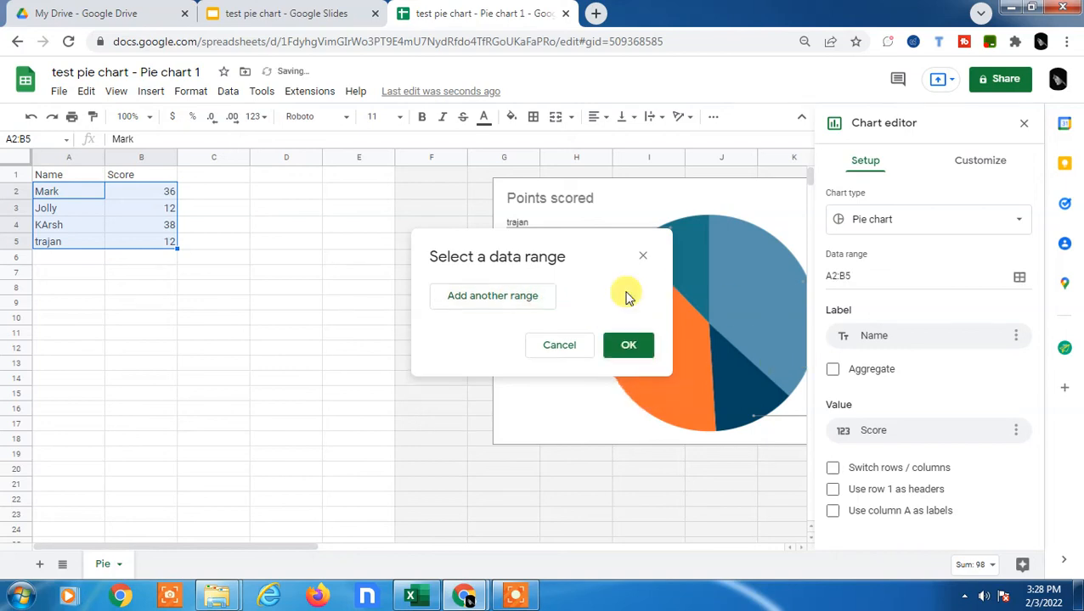
click(629, 344)
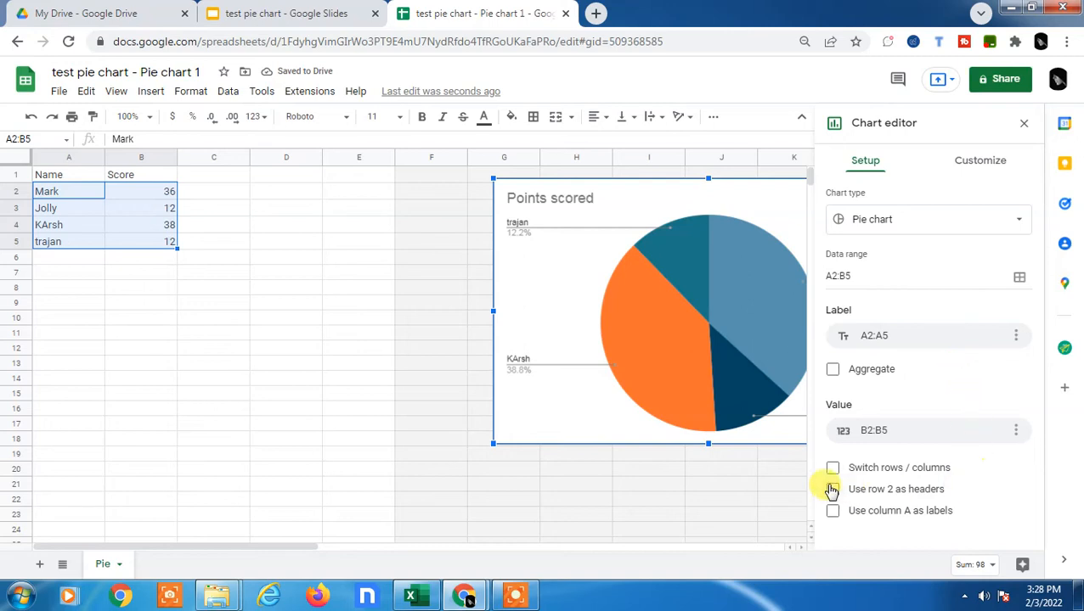
mouse_move(1006, 223)
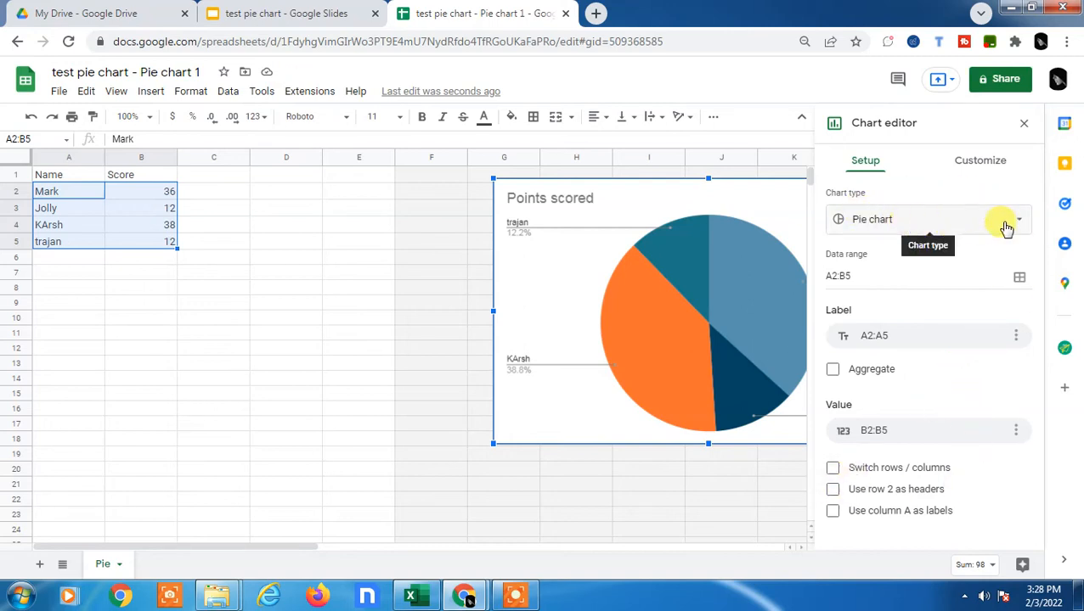
Browse the chart type list but keep the chart as a pie chart.
click(1018, 220)
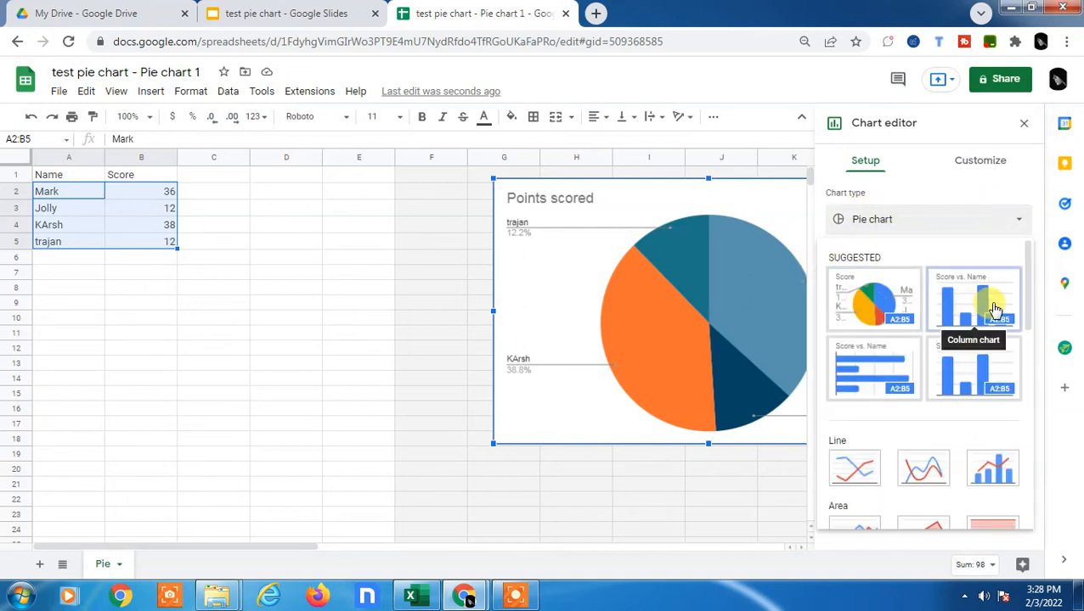
scroll(down, 3)
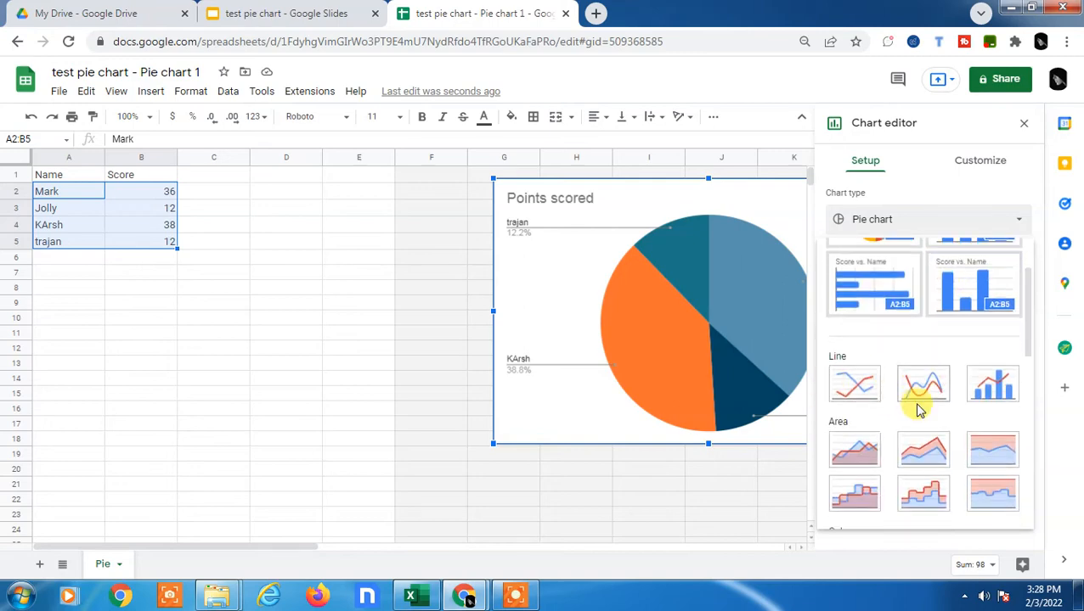
scroll(down, 3)
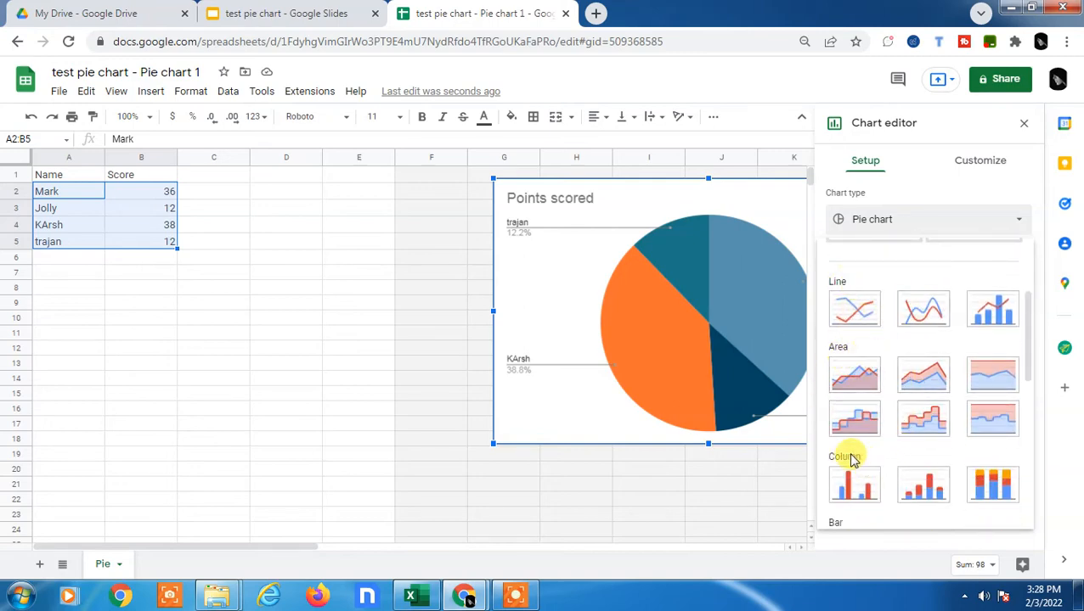
click(980, 160)
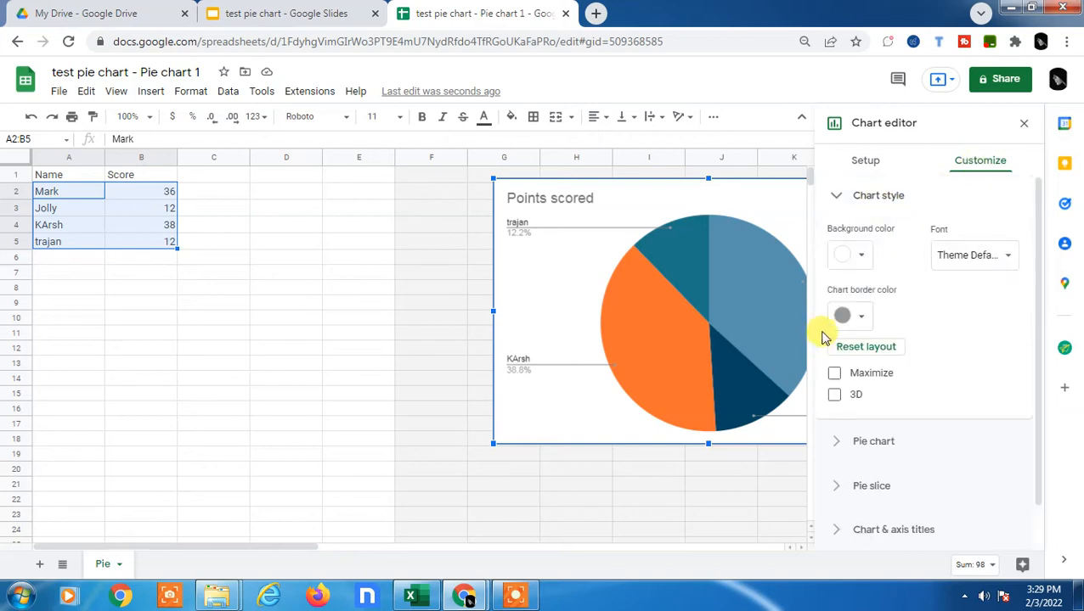
Set the chart border colour to orange and expand the Pie chart and title sections.
click(842, 315)
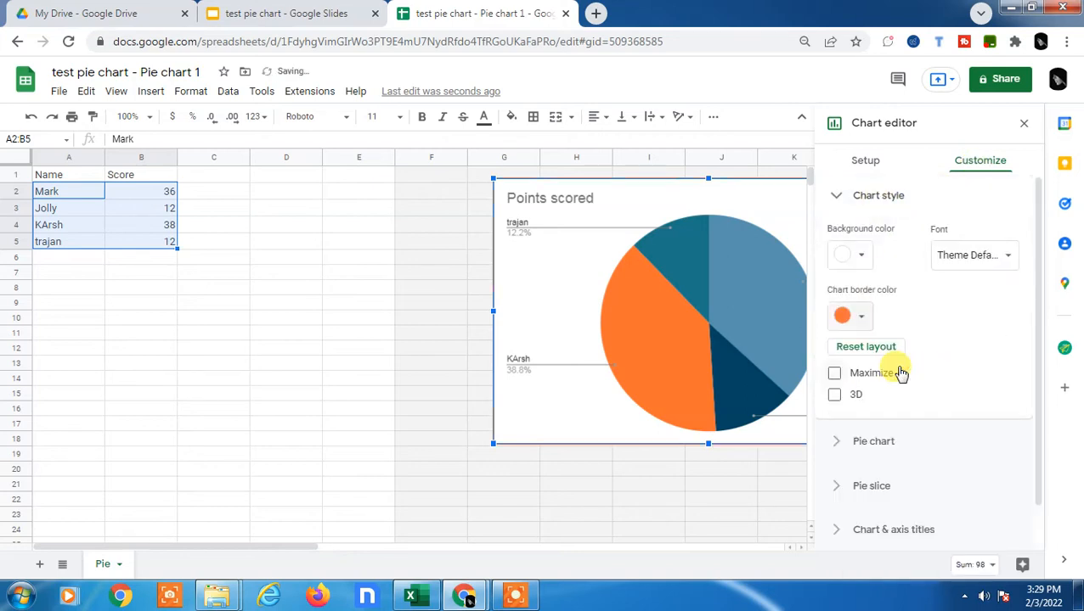
scroll(up, 3)
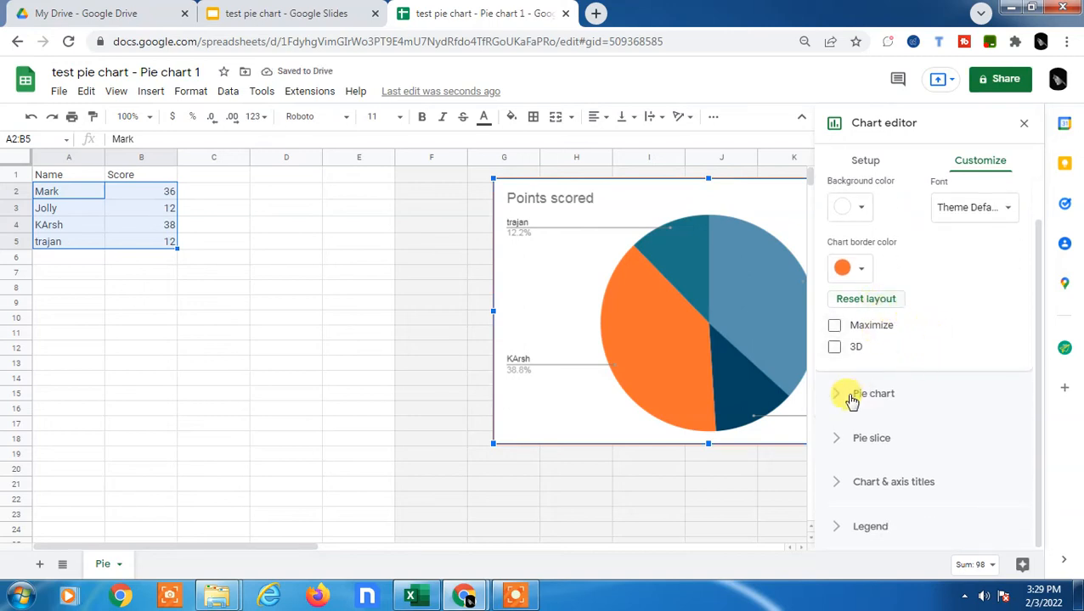
click(873, 393)
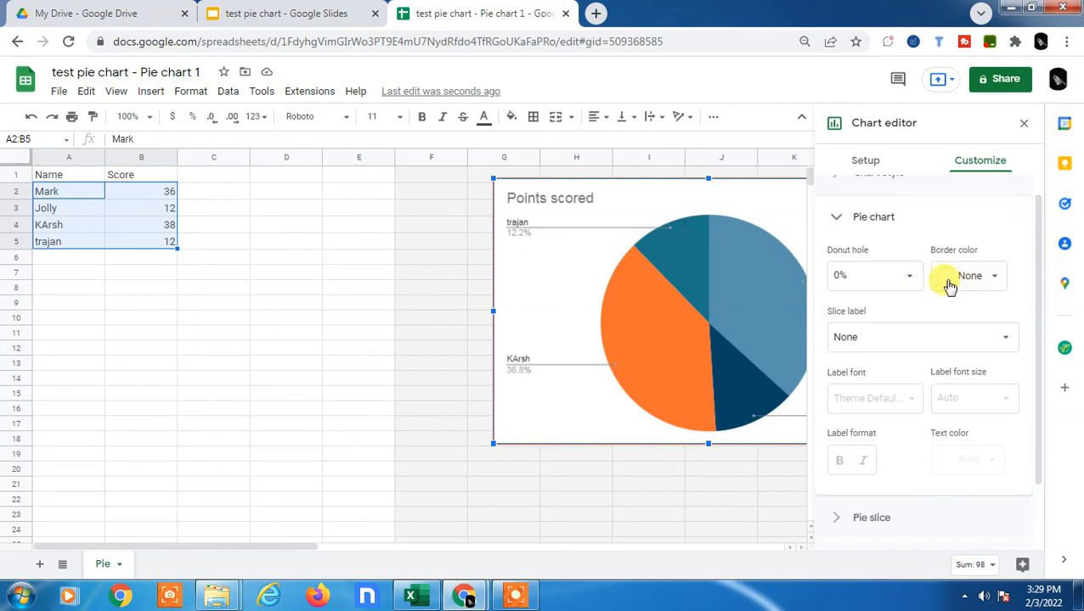
scroll(down, 3)
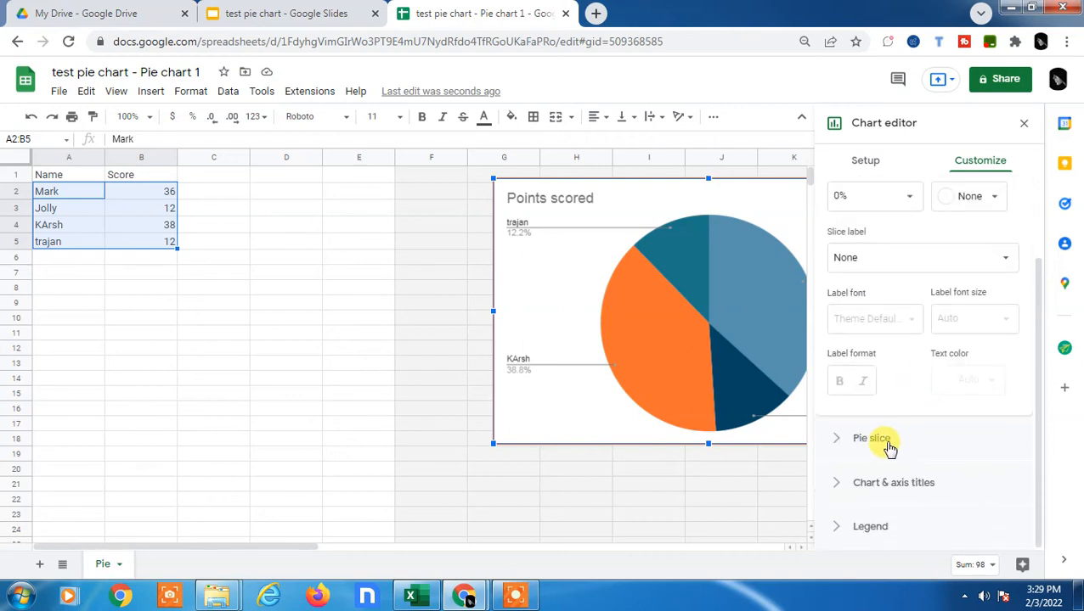
click(871, 438)
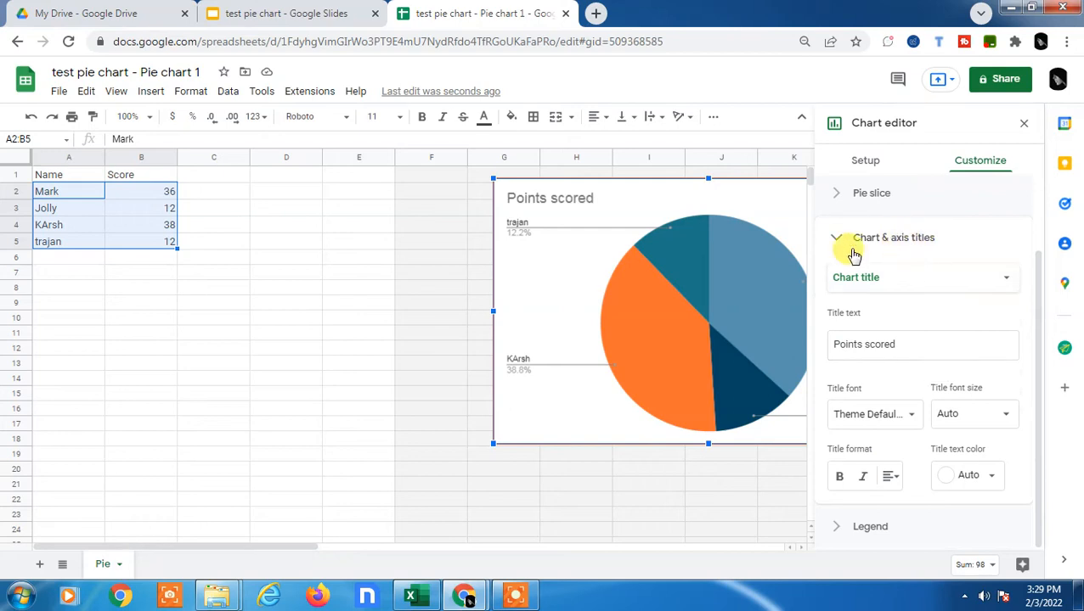
Retitle the chart 'Score of team' in bold pink text, then expand Legend settings.
click(922, 345)
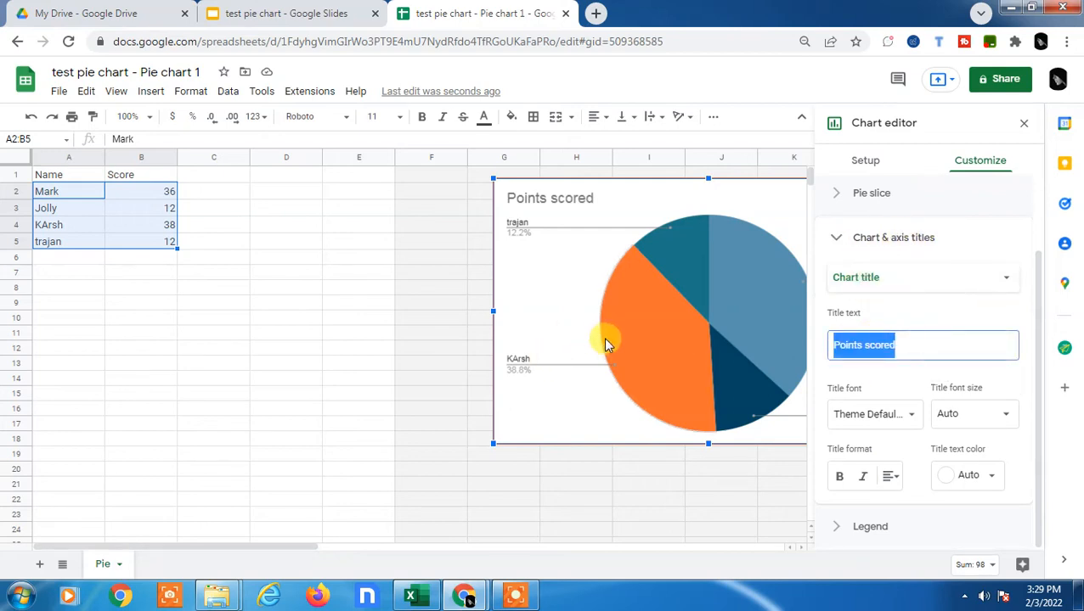
text(Score o)
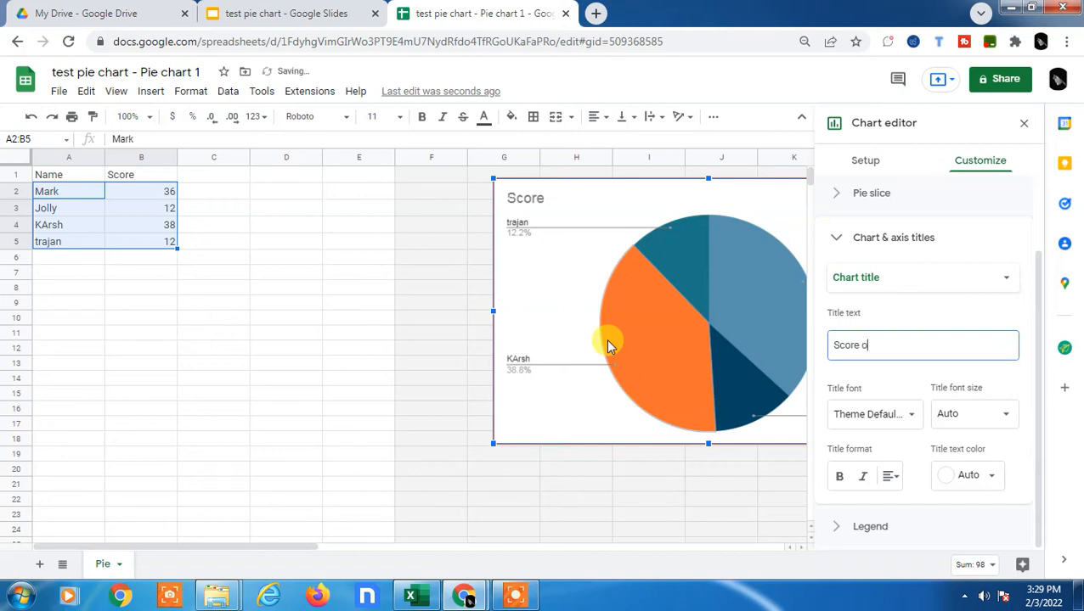
text(f team)
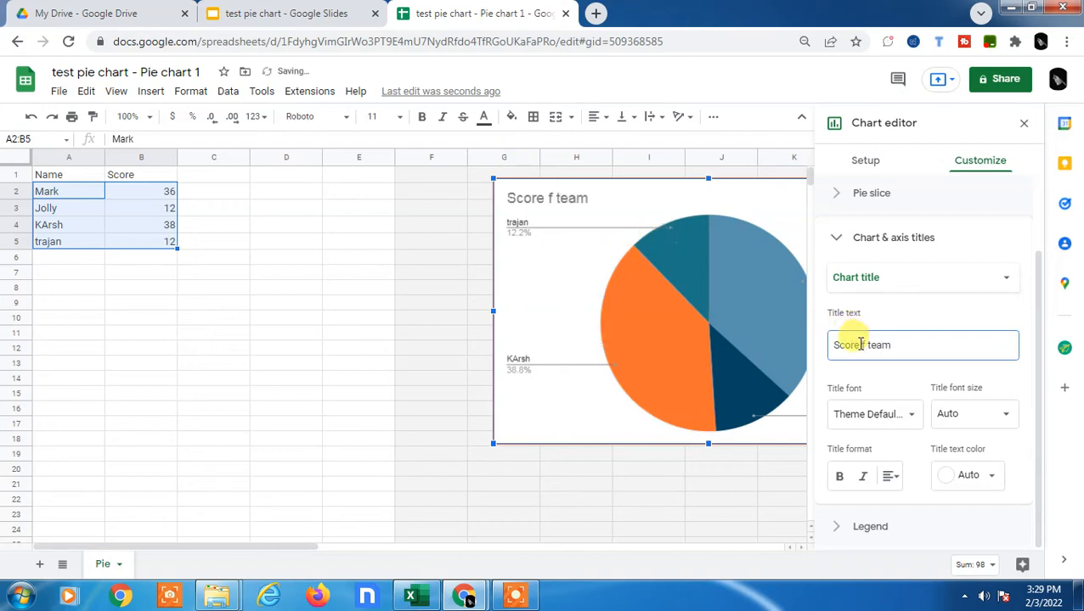
text(o)
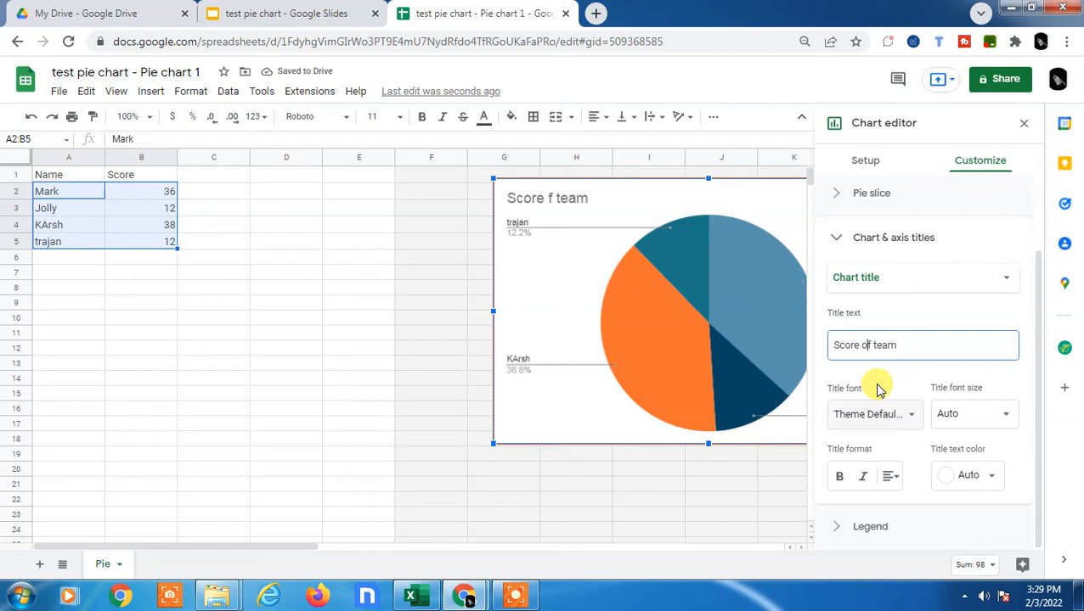
text(o)
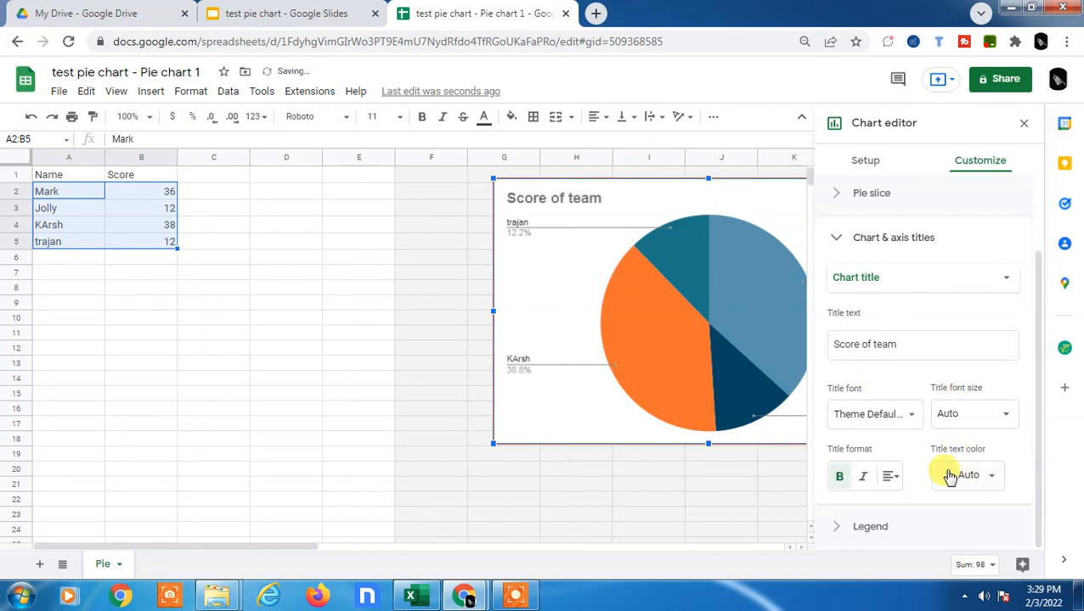
click(968, 475)
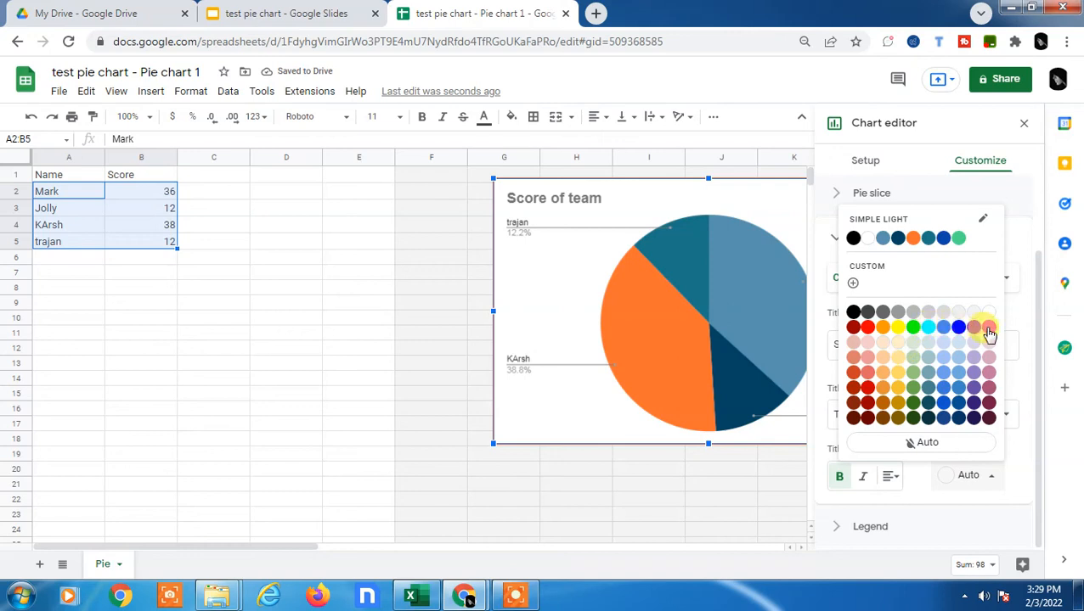
click(973, 344)
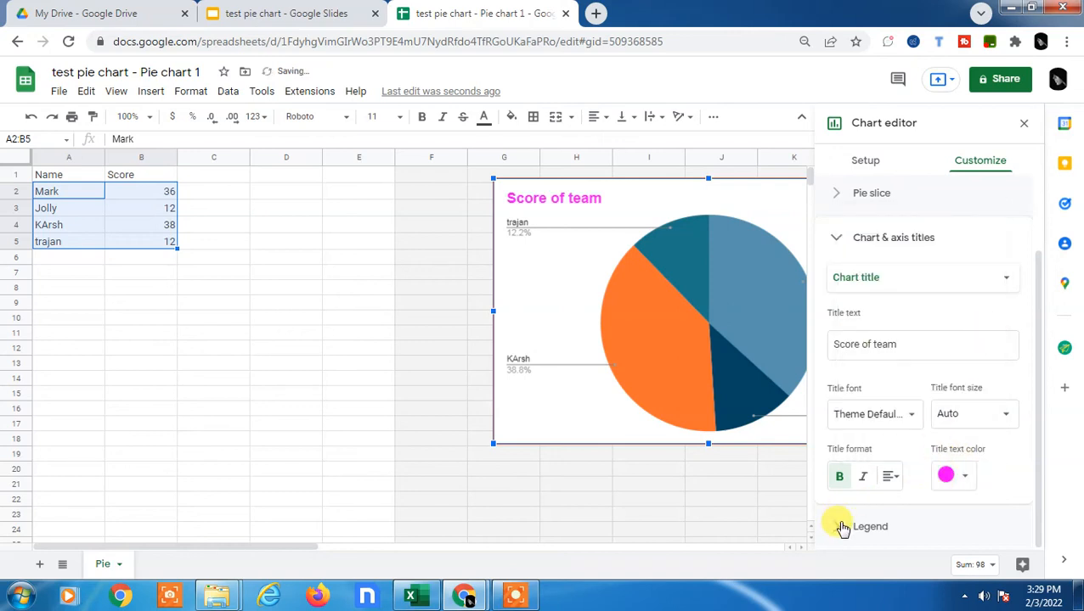
click(870, 527)
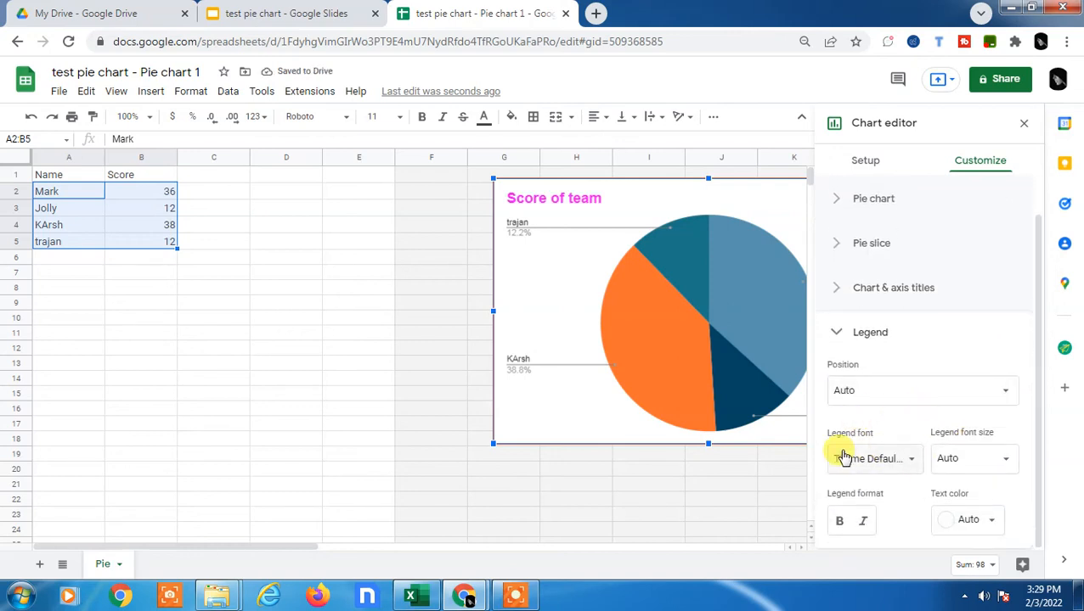
mouse_move(994, 438)
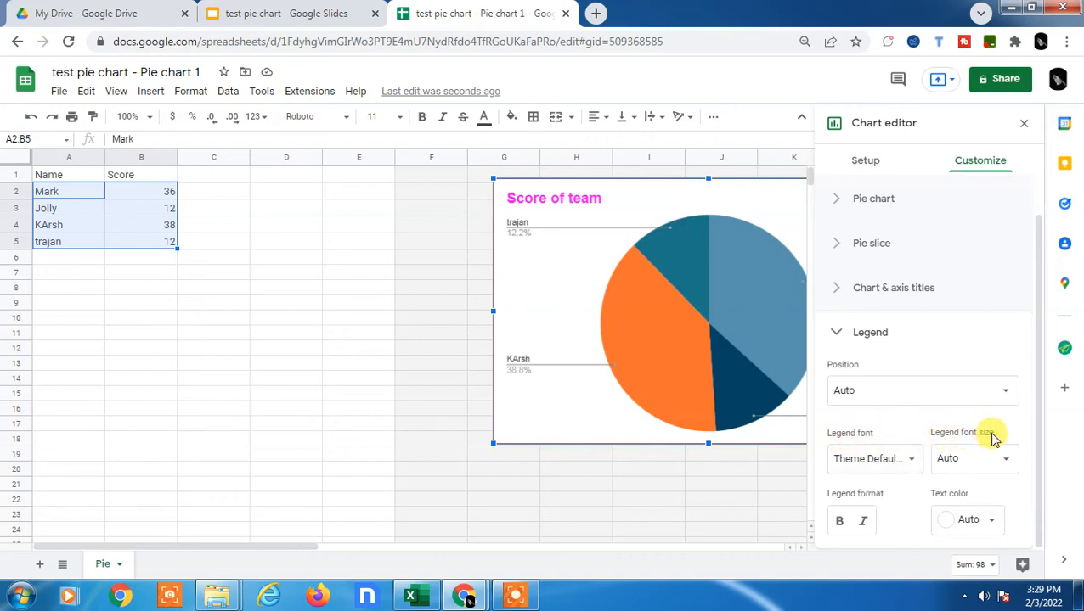
scroll(up, 3)
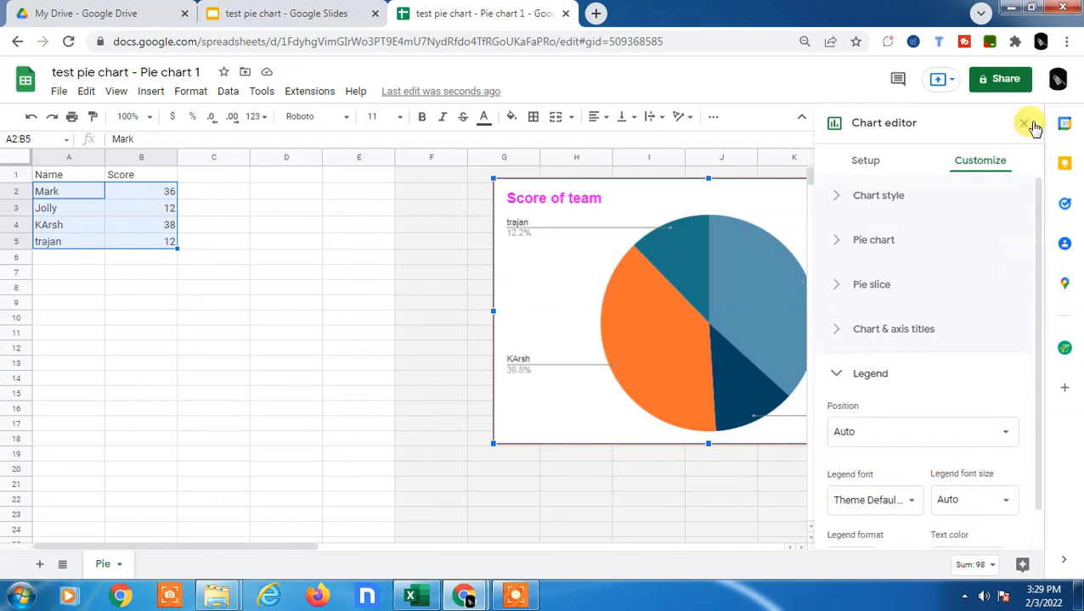
mouse_move(730, 335)
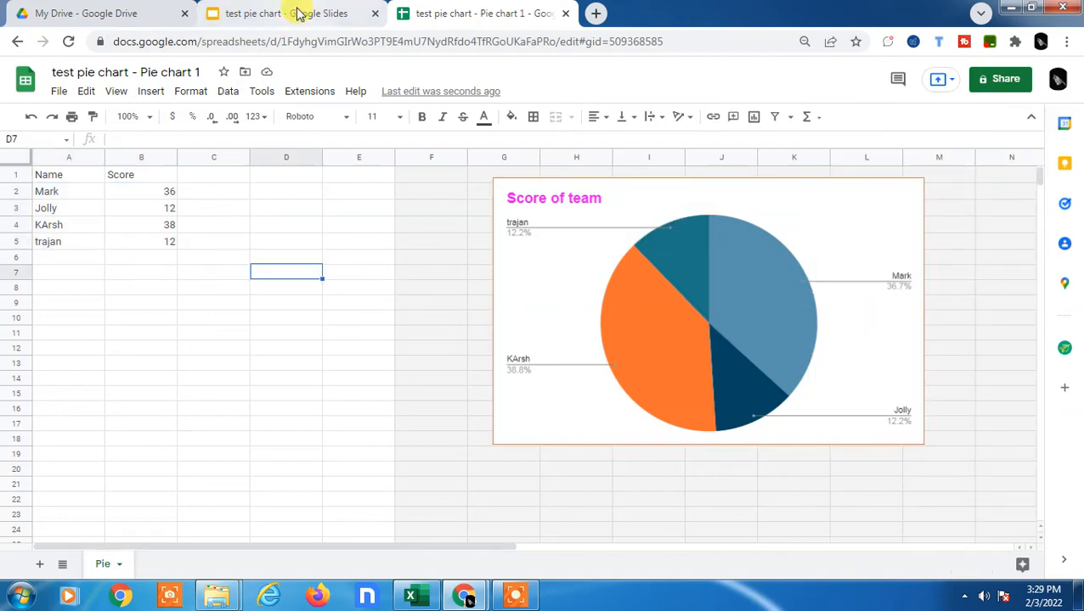
Check the pink-titled 'Score of team' pie chart on the slide, then return to the spreadsheet.
click(286, 13)
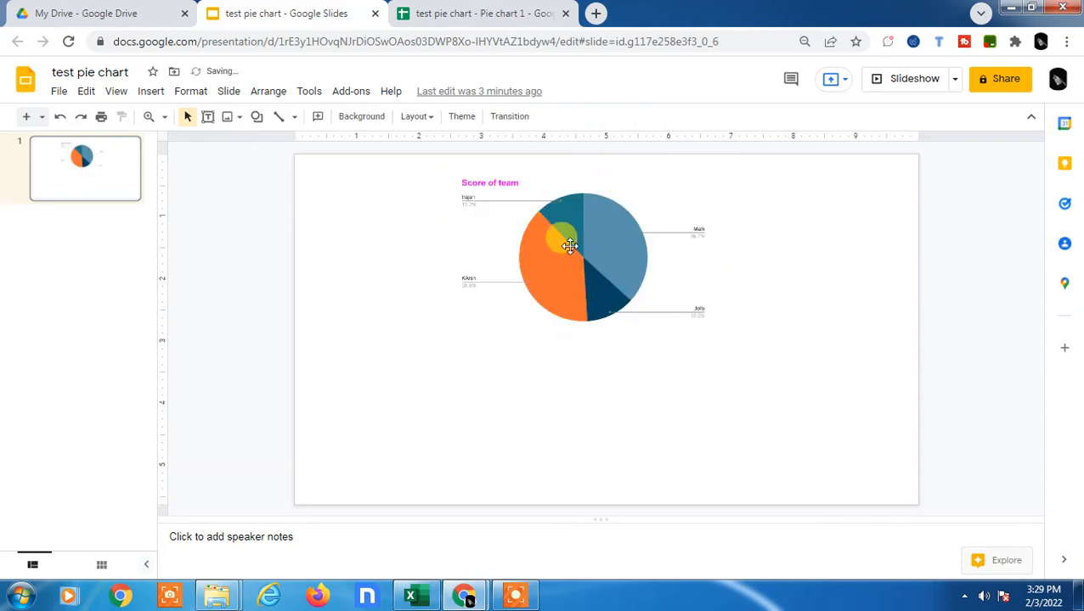
click(484, 13)
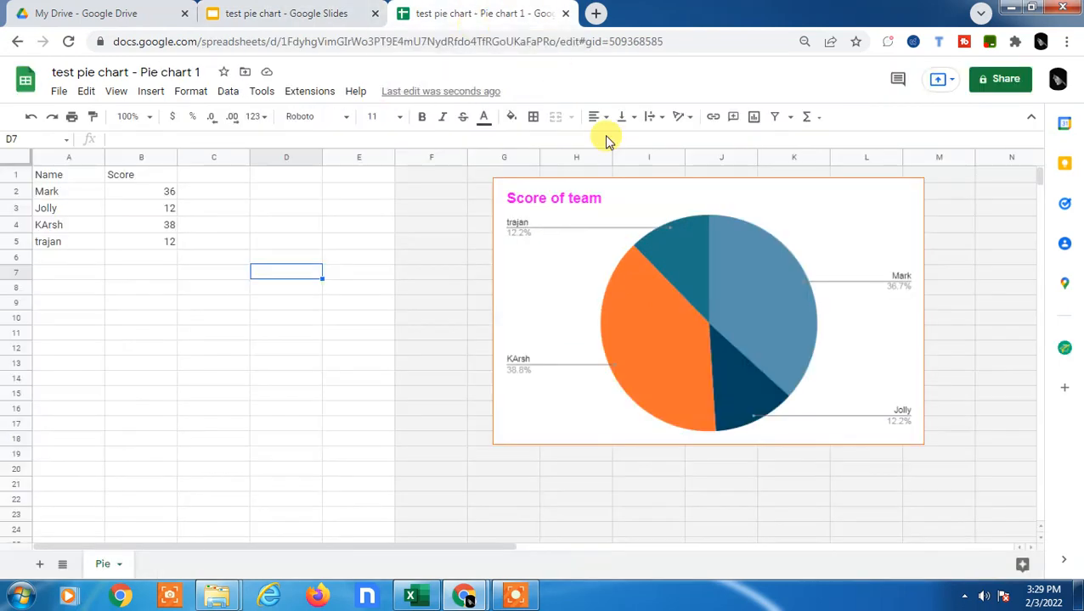
click(213, 241)
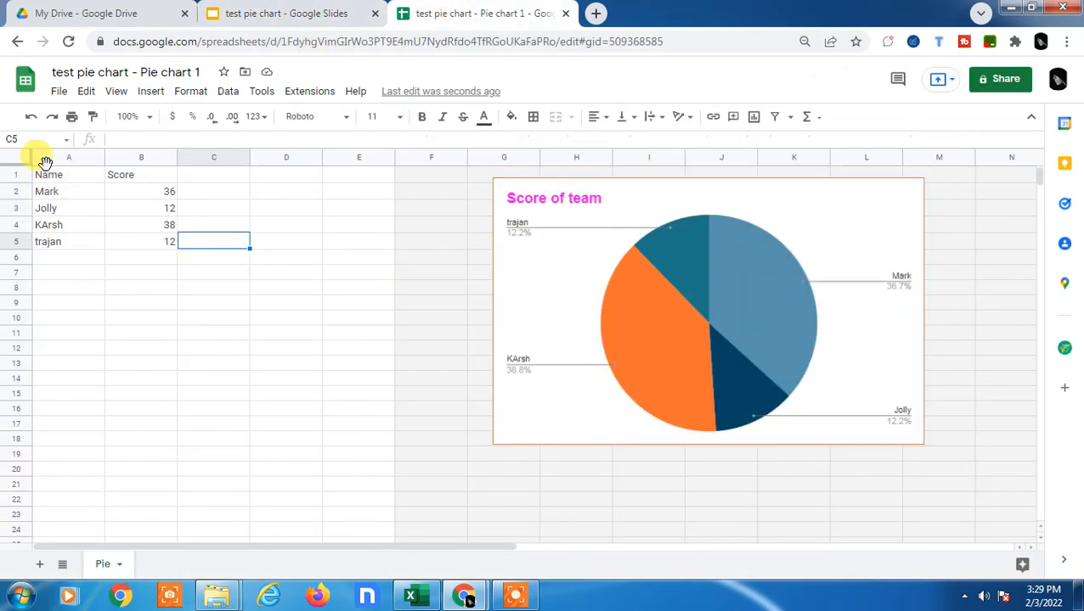
click(484, 14)
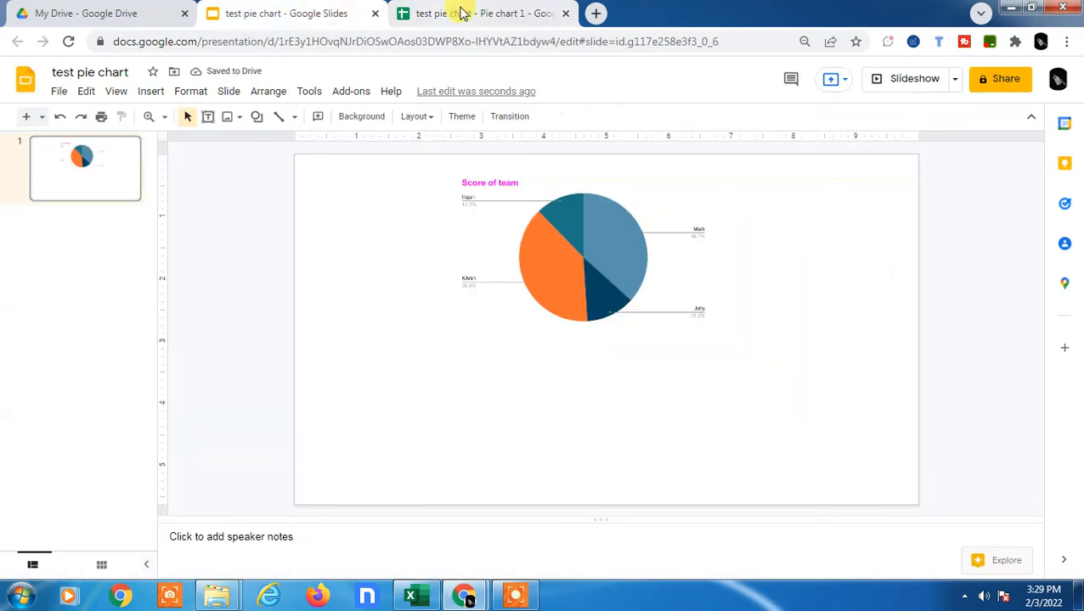
click(484, 13)
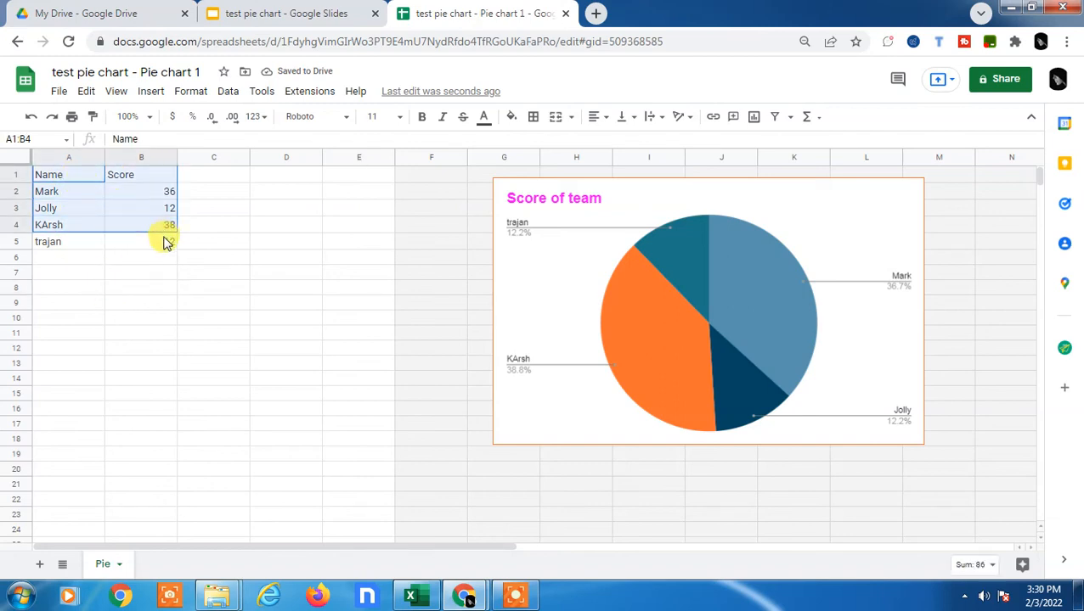
Paste the names and scores table (Mark, Jolly, KArsh, trajan) unlinked beside the pie chart.
click(532, 116)
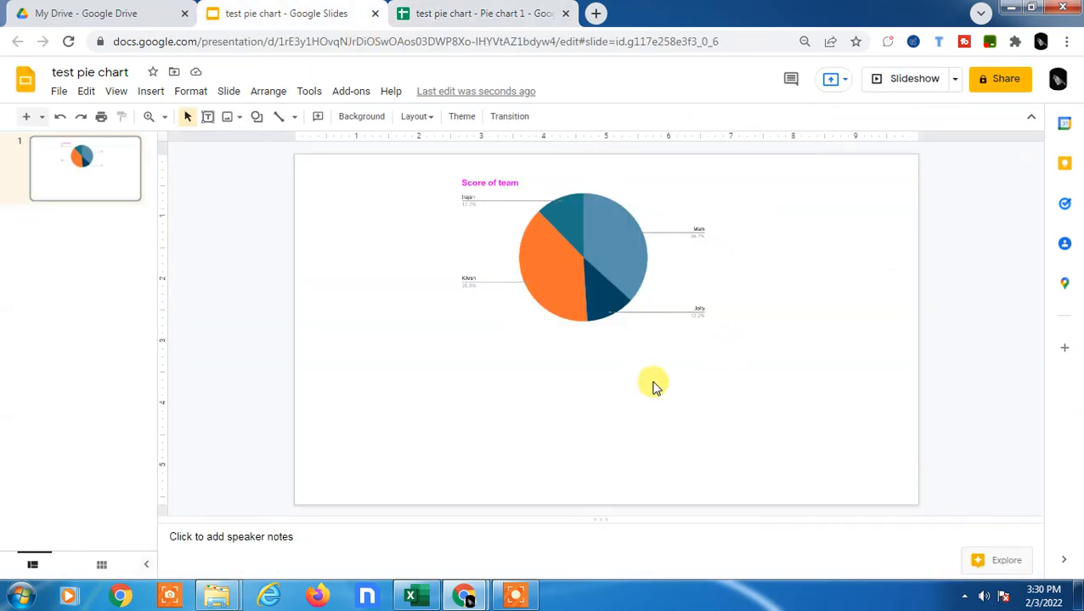
key(ctrl+v)
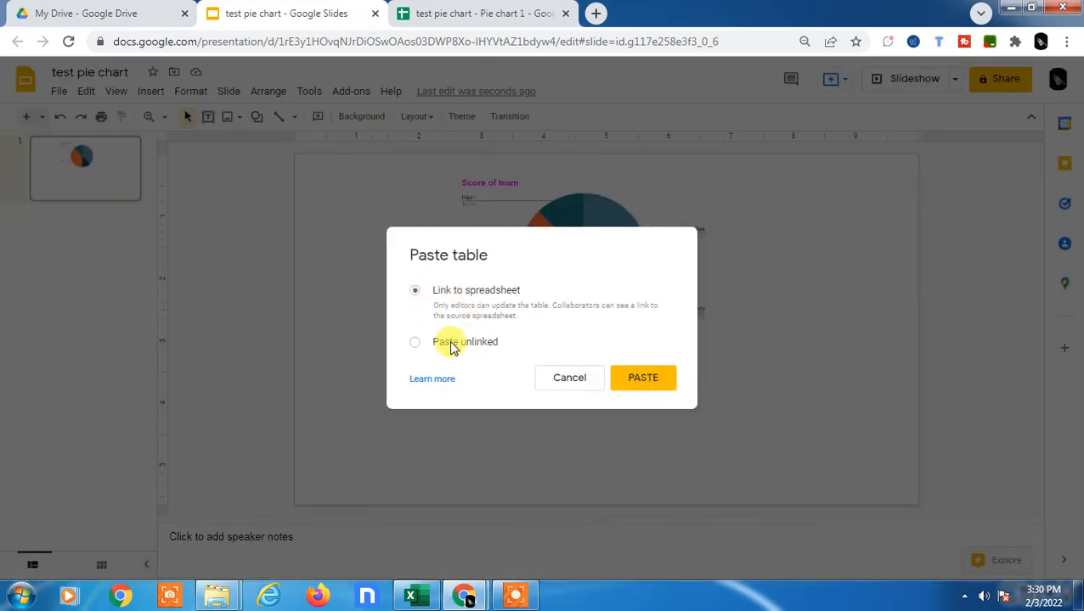
click(414, 341)
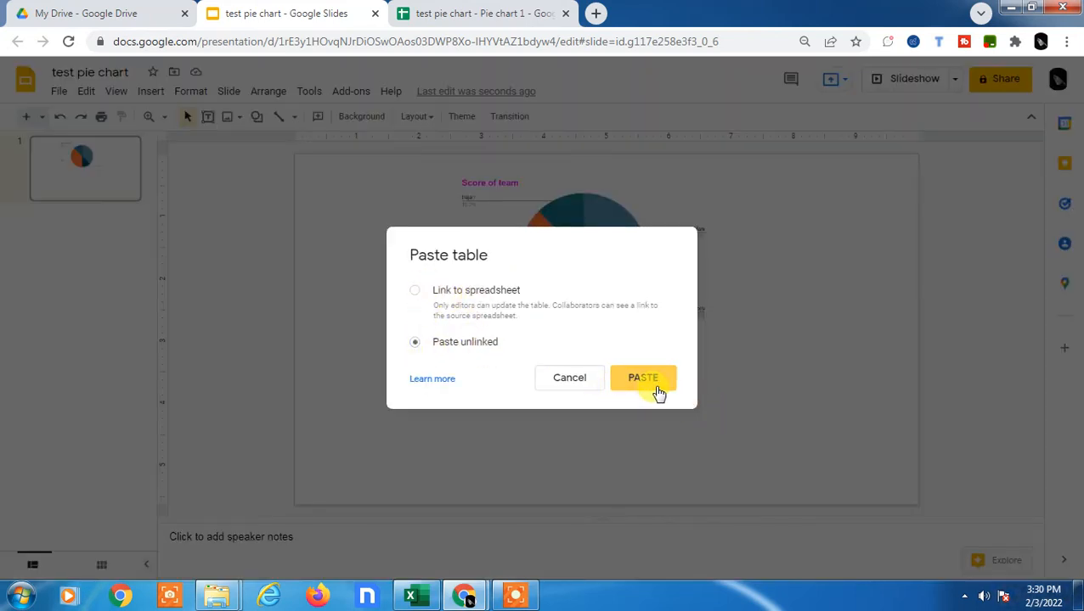
click(643, 378)
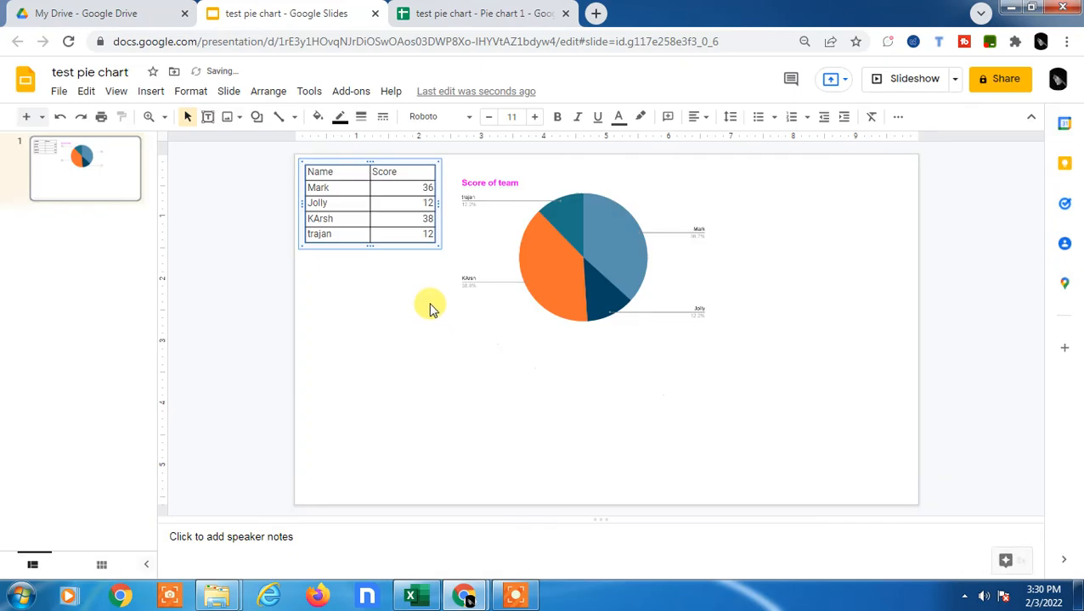
mouse_move(403, 295)
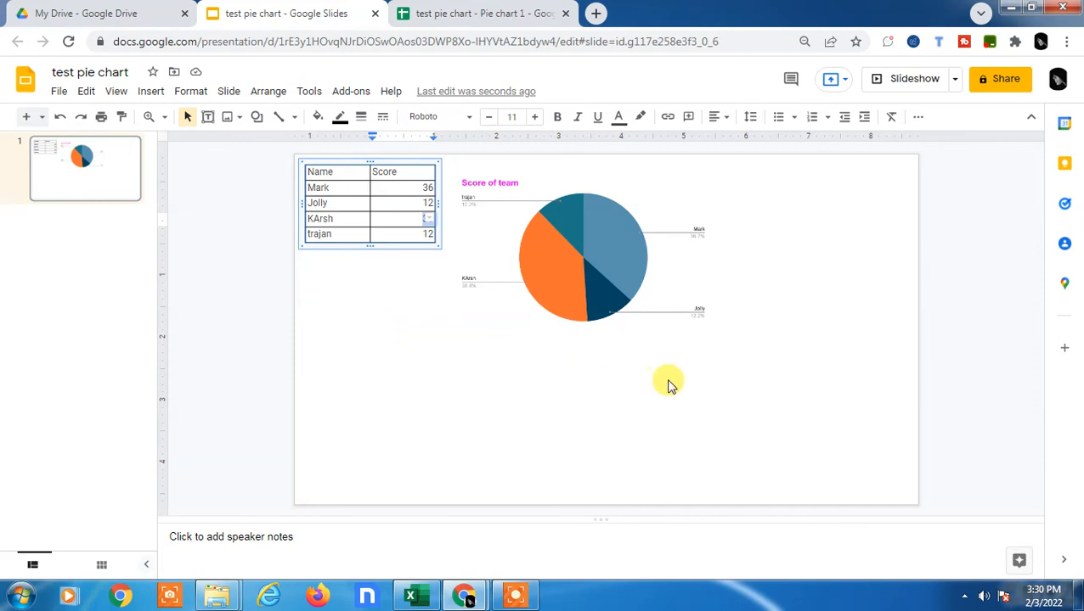
Paste the names and scores table linked to the spreadsheet, then return to Sheets.
key(ctrl+v)
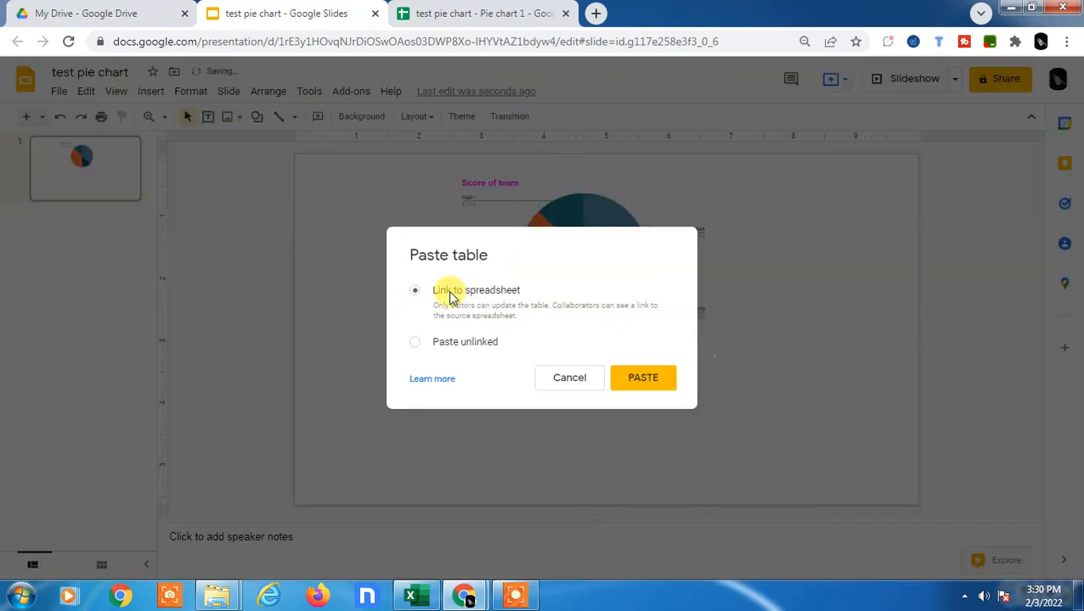
mouse_move(643, 378)
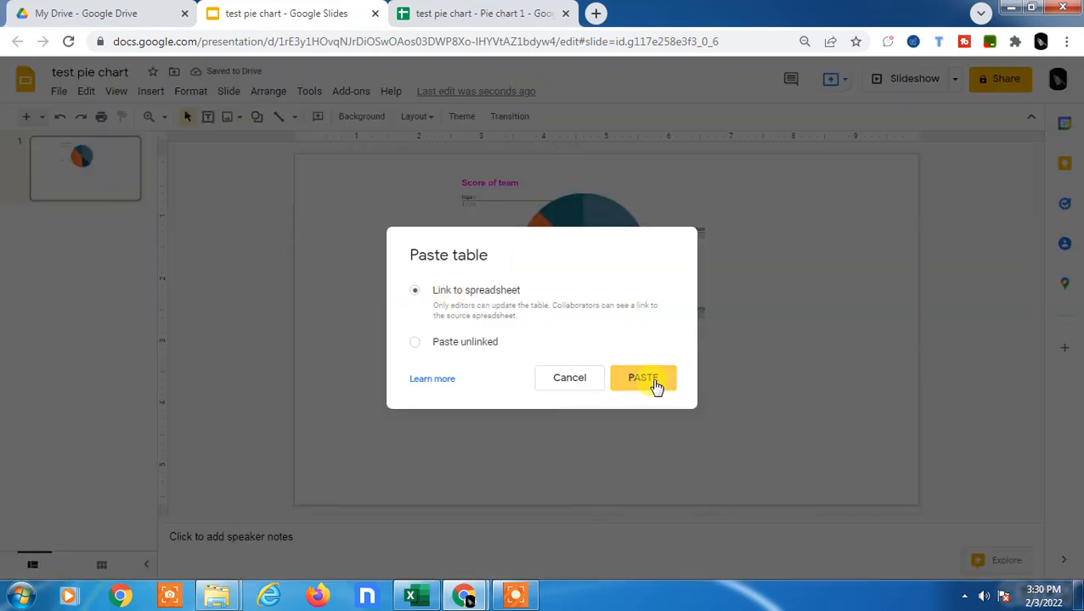
click(642, 377)
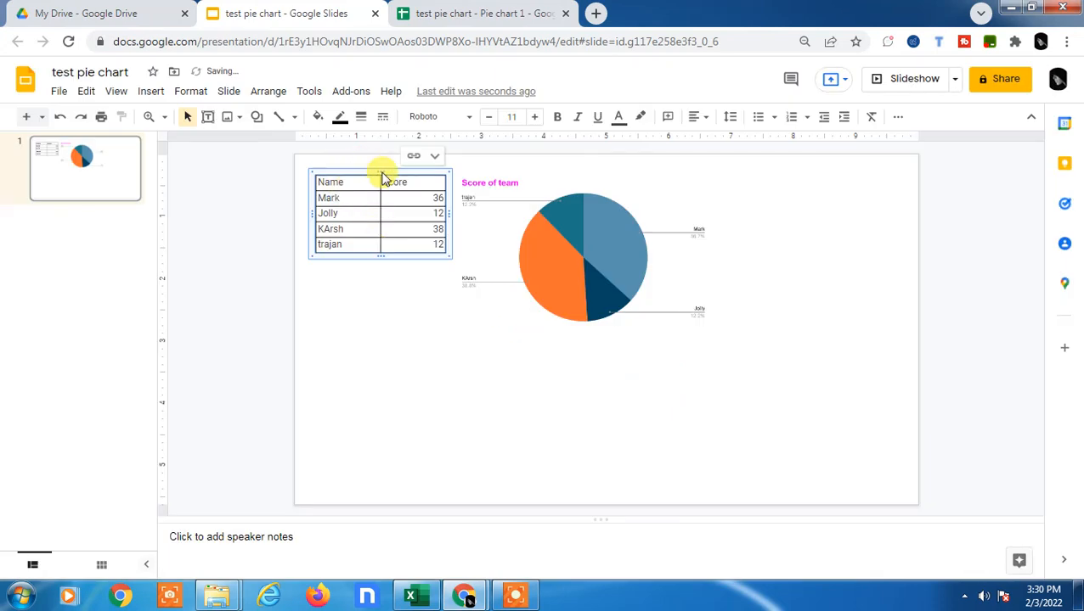
click(581, 255)
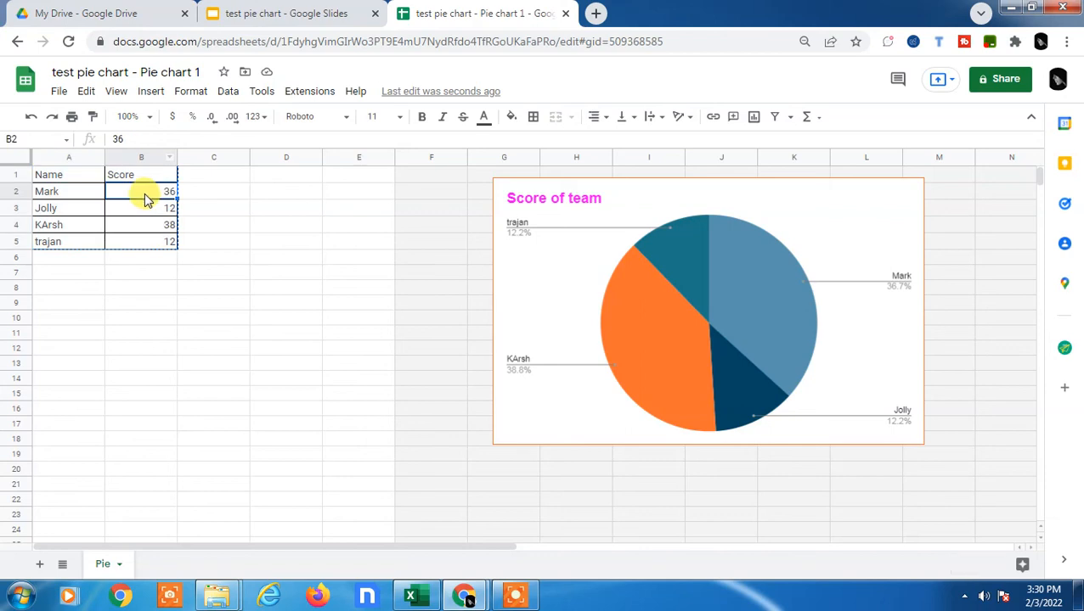
Enter 123 as Mark's score in B2 and go back to the slide.
text(123)
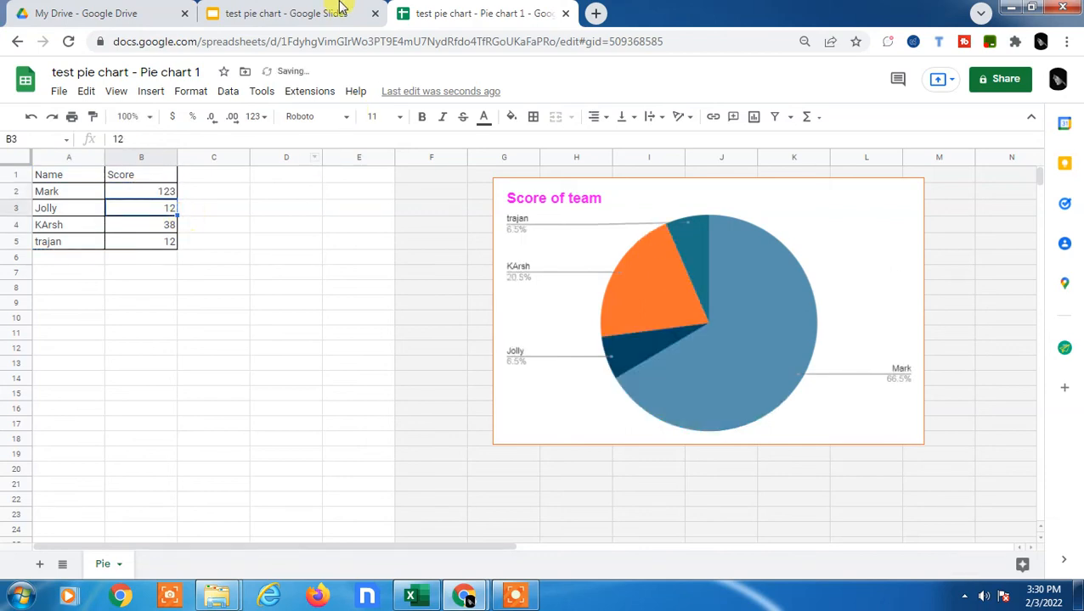
click(287, 13)
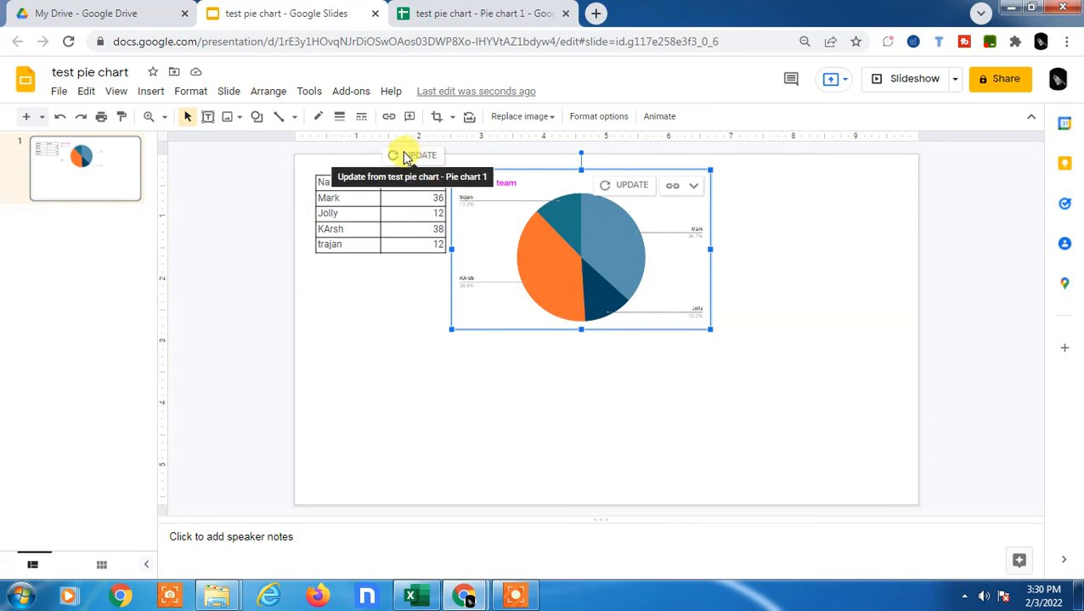